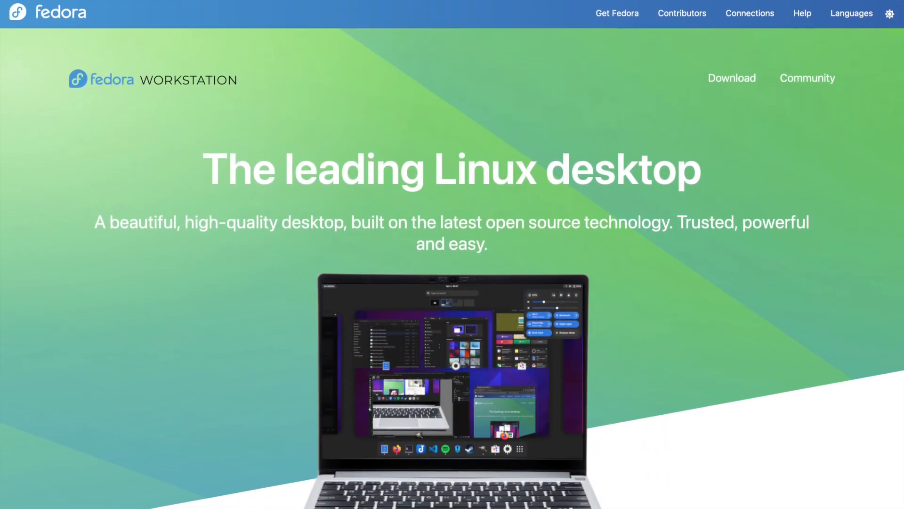
- Scroll the Fedora Workstation page from the hero banner down to the Try it now section
scroll(down, 3)
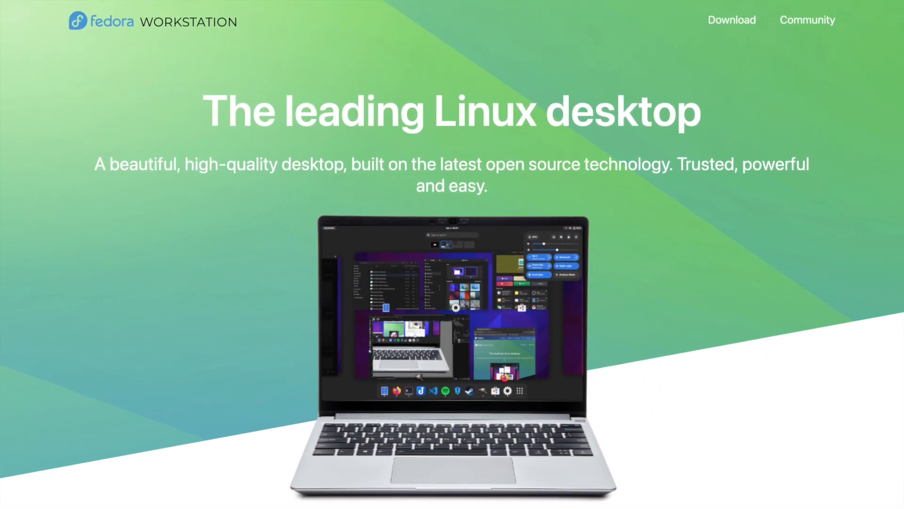
scroll(down, 3)
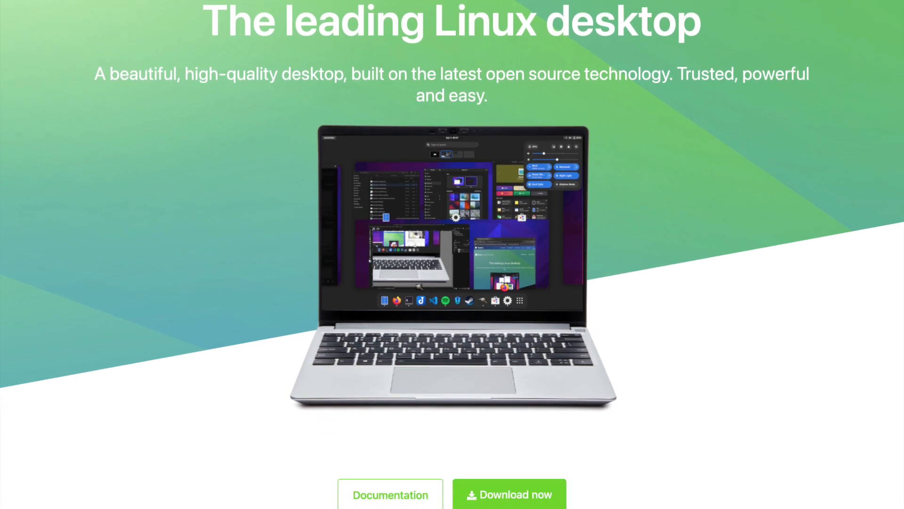
scroll(down, 3)
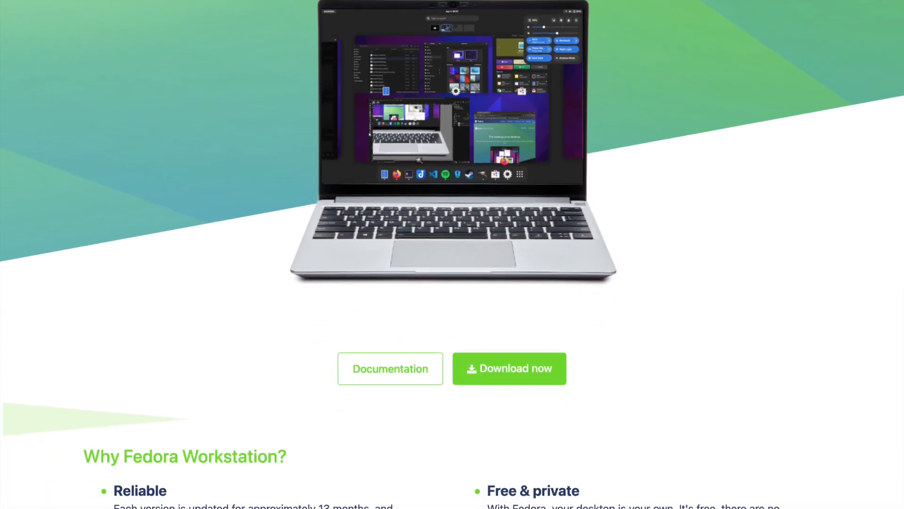
scroll(down, 3)
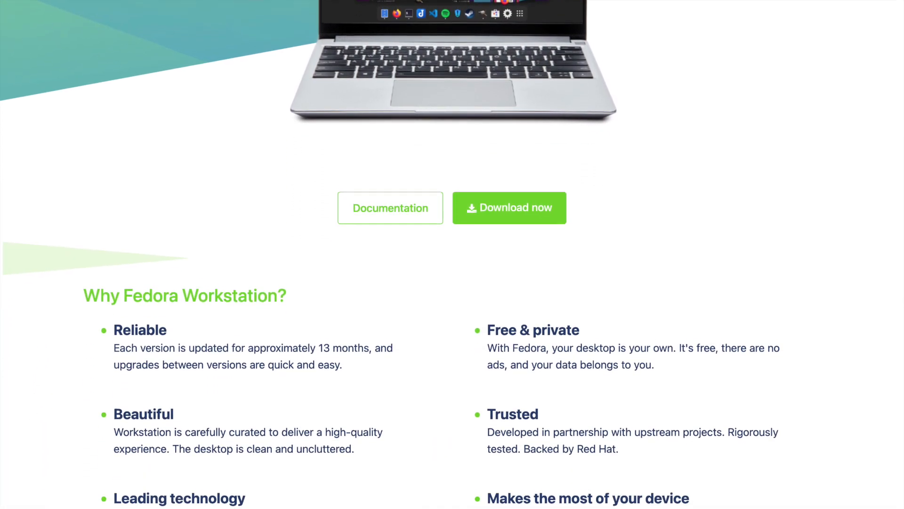
scroll(down, 3)
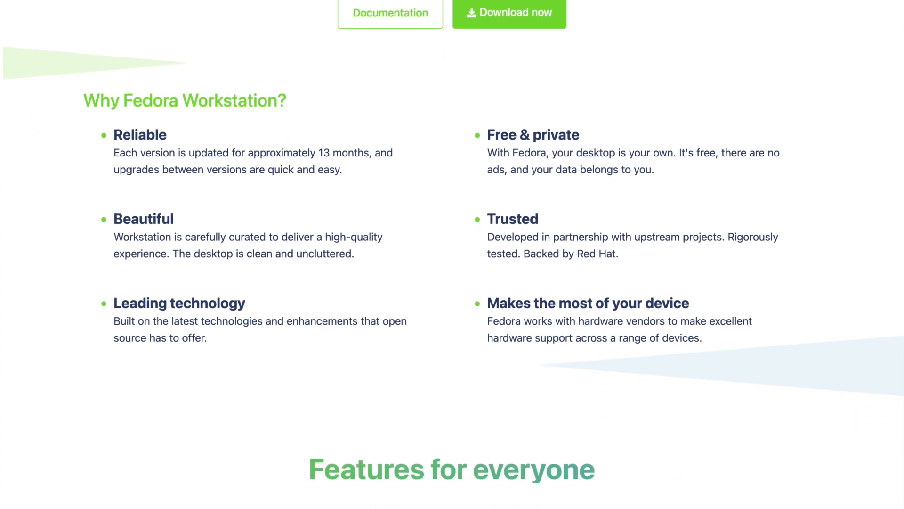
scroll(down, 3)
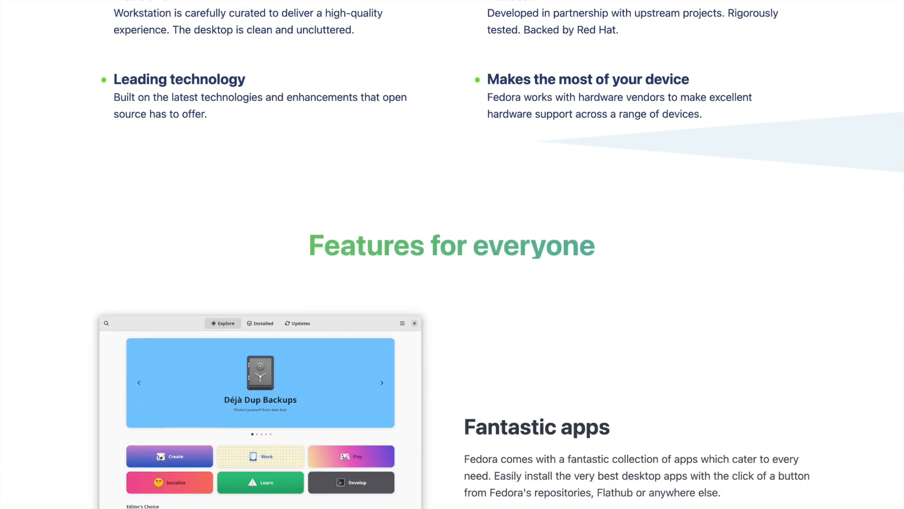
scroll(down, 3)
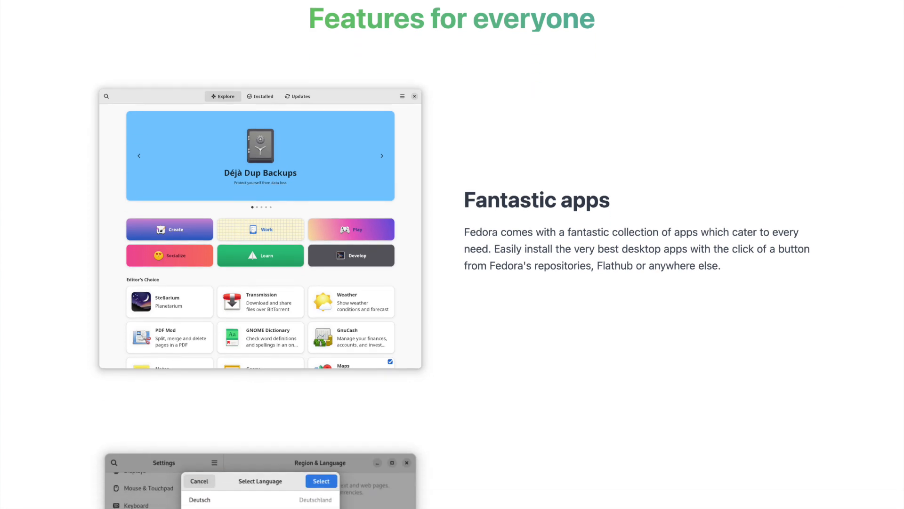
scroll(down, 3)
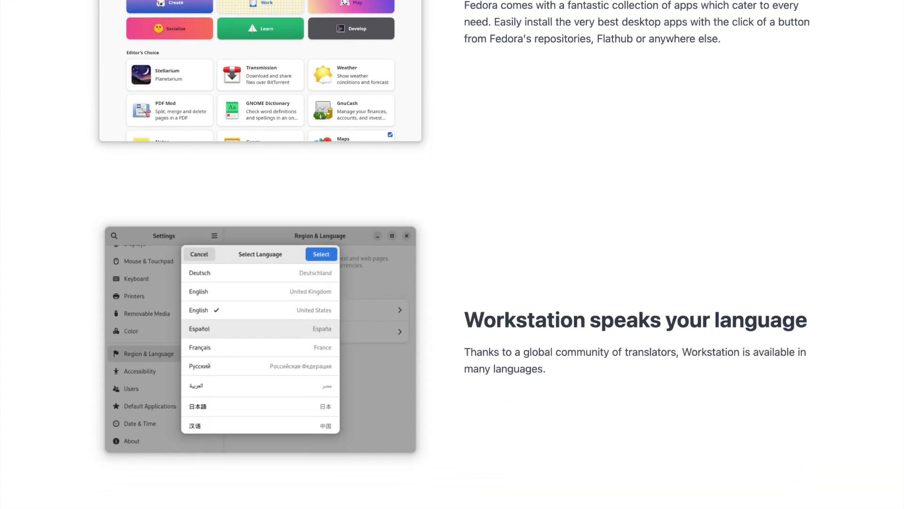
scroll(down, 3)
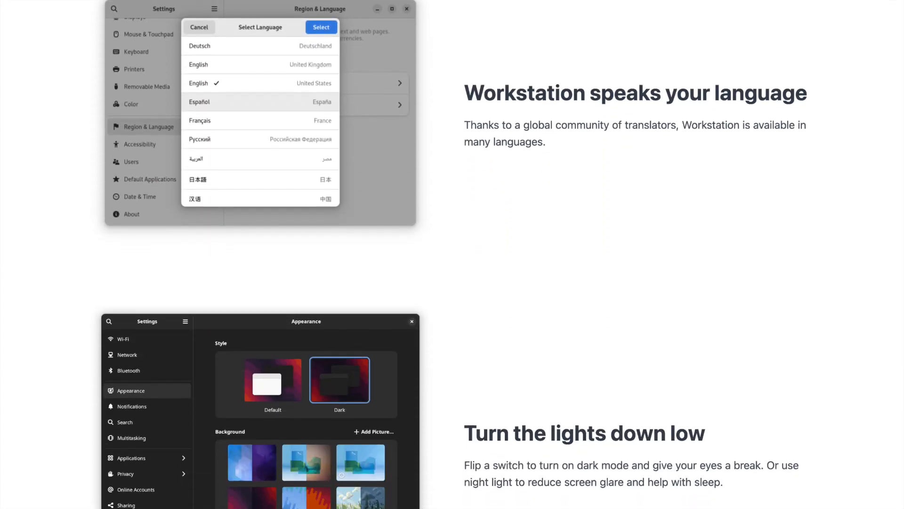
scroll(down, 3)
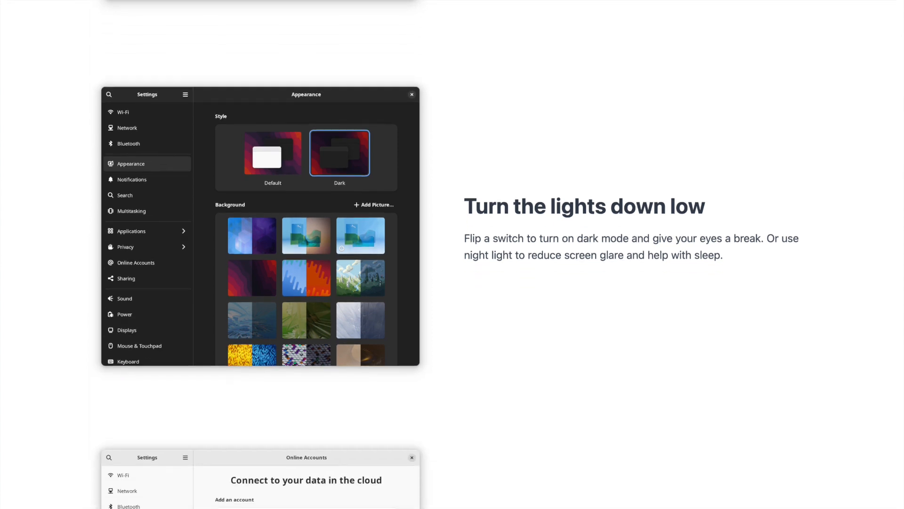
scroll(down, 3)
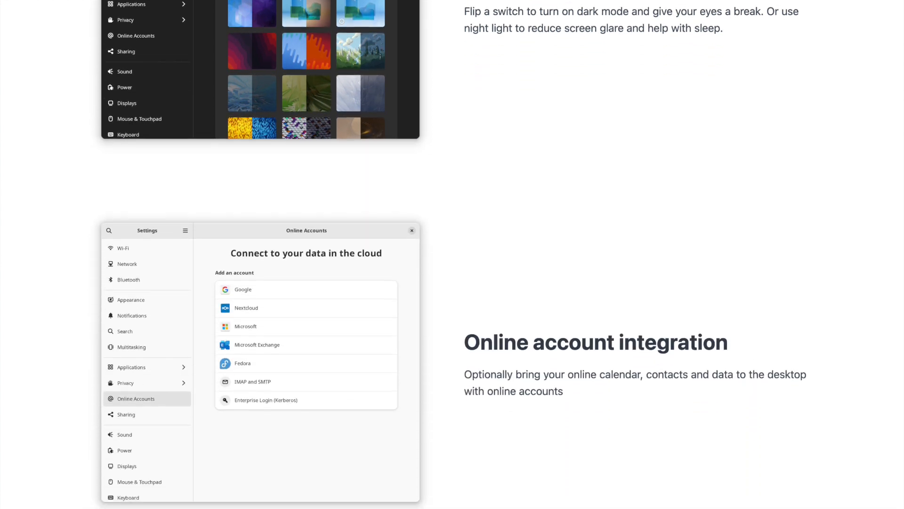
scroll(down, 3)
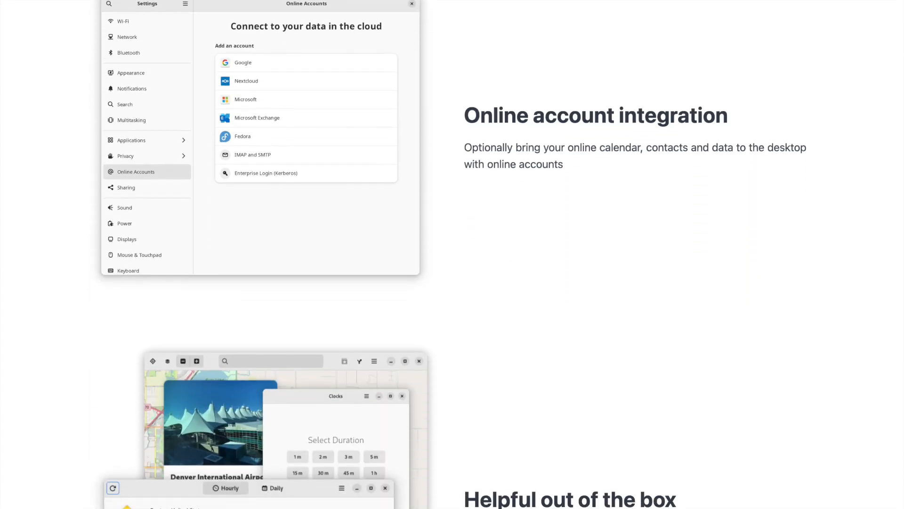
scroll(down, 3)
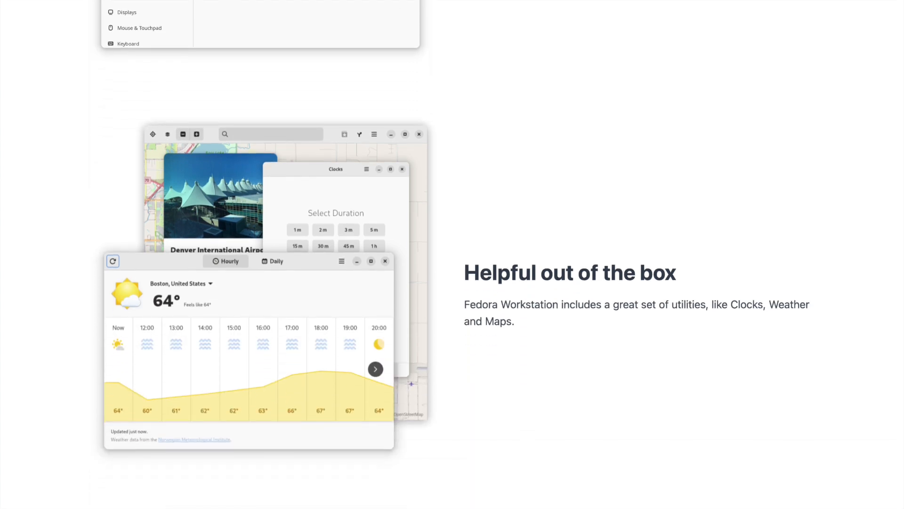
scroll(down, 3)
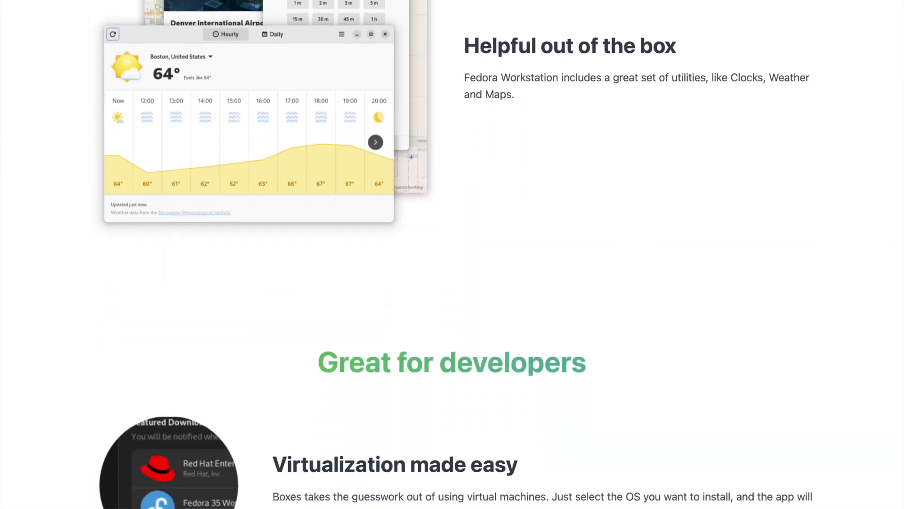
scroll(down, 3)
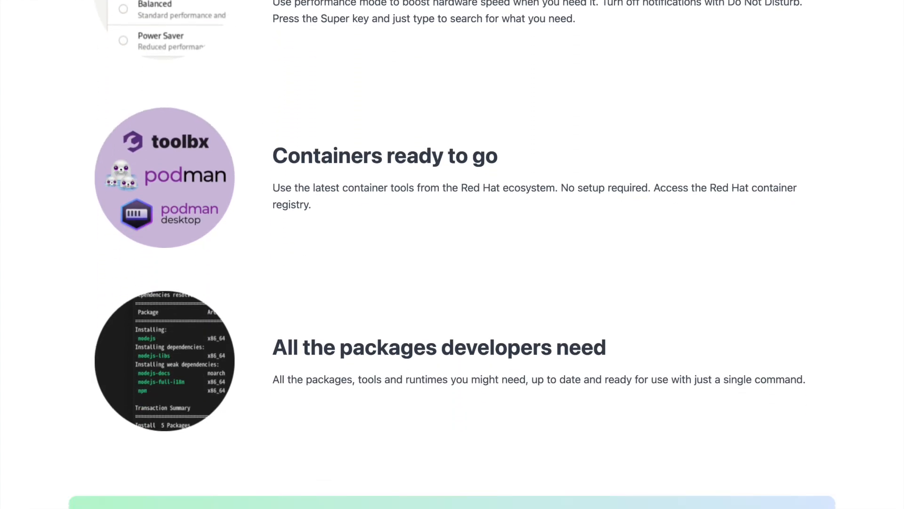
scroll(down, 3)
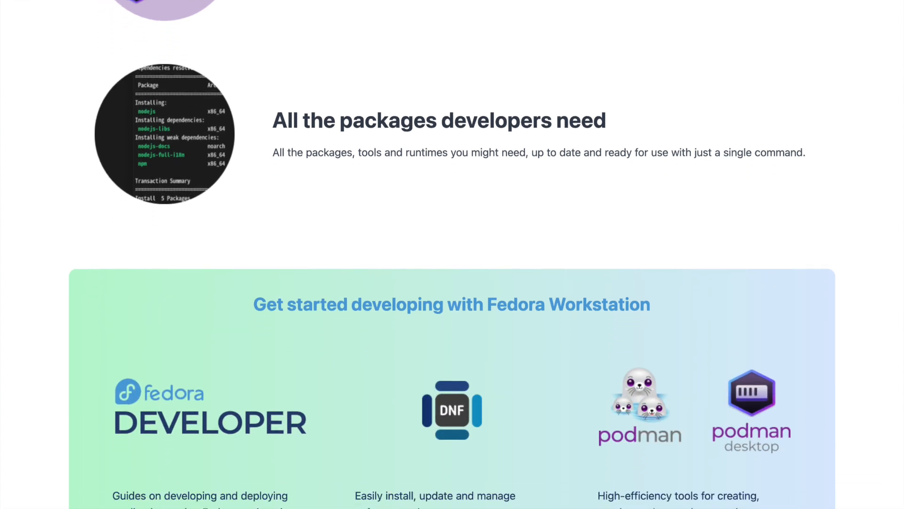
scroll(down, 3)
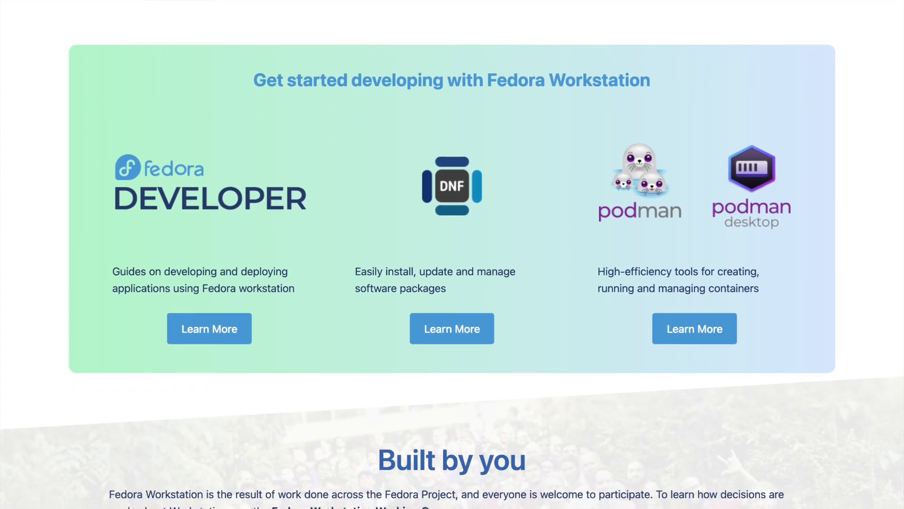
scroll(down, 3)
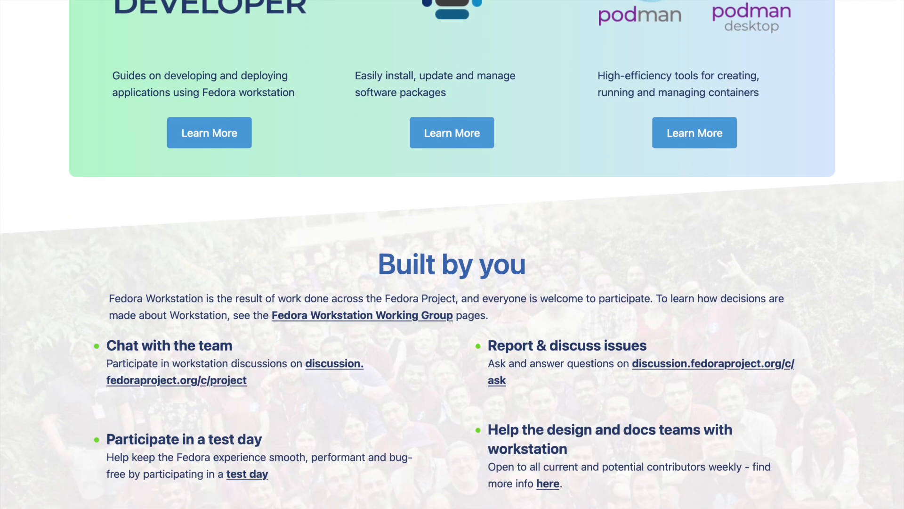
scroll(down, 3)
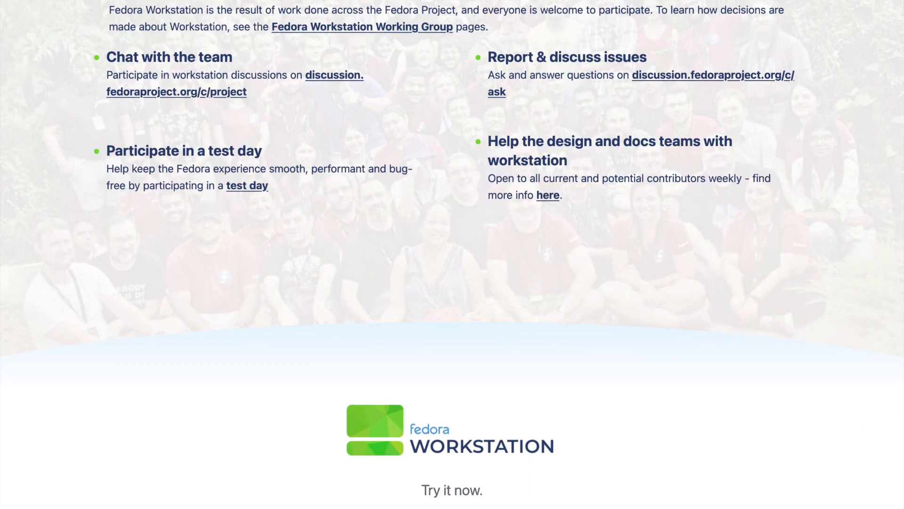
scroll(down, 3)
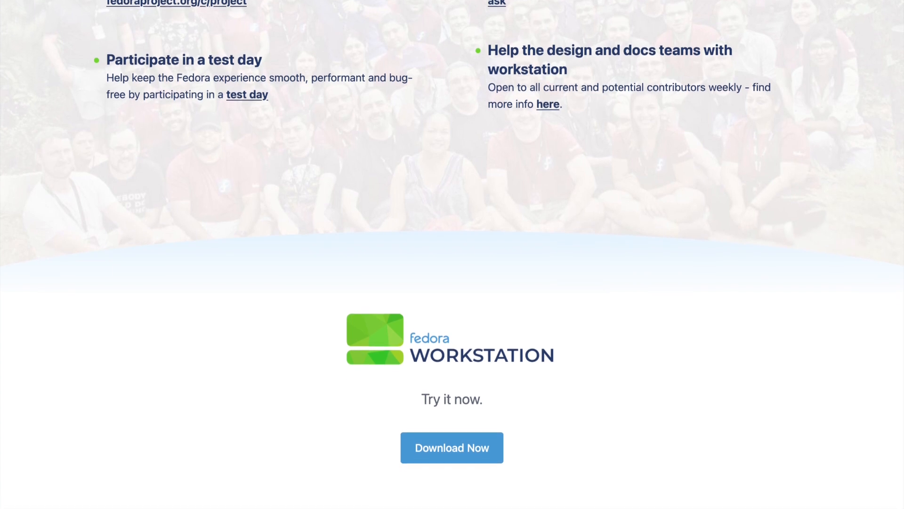
scroll(down, 3)
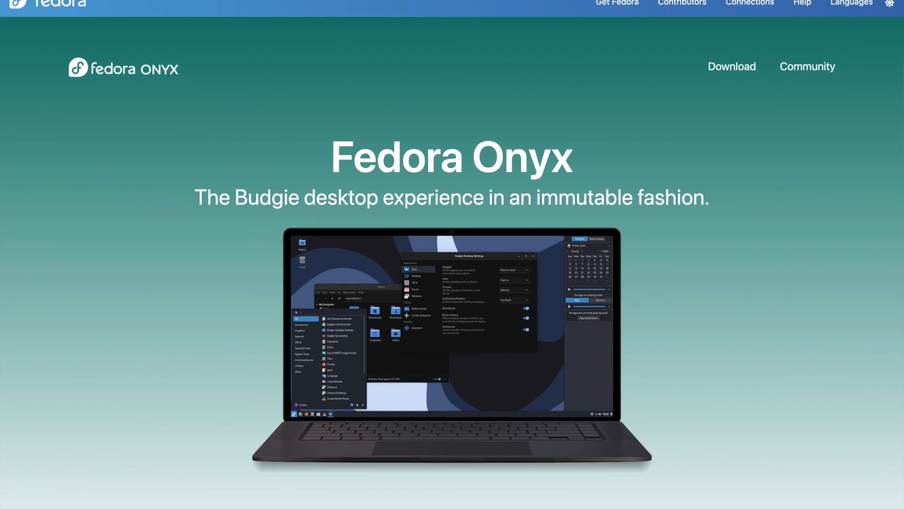
- Scroll the Fedora Onyx page past Why Fedora Onyx? to Toolbx and Community & Support
scroll(down, 3)
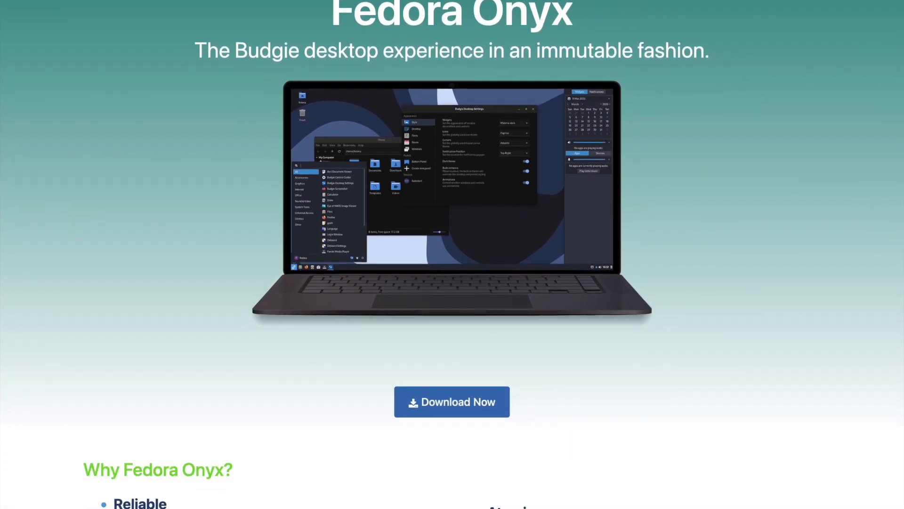
scroll(down, 3)
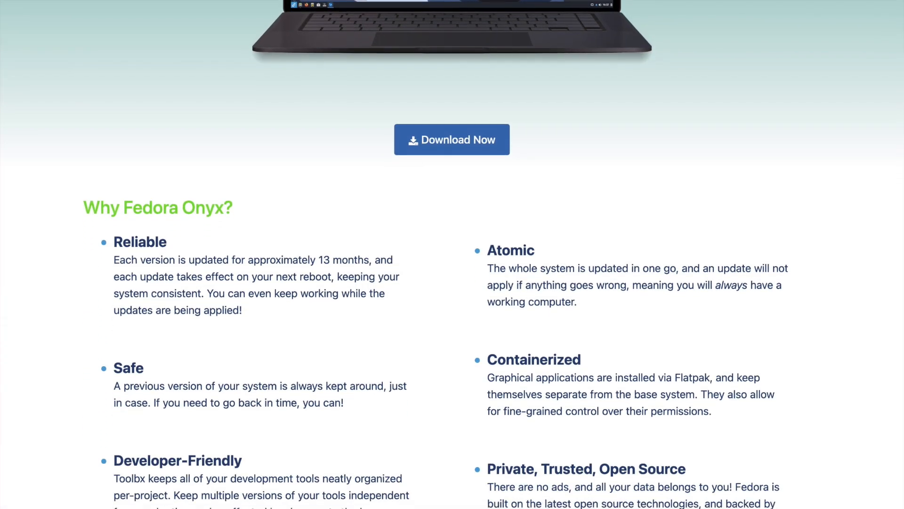
scroll(down, 3)
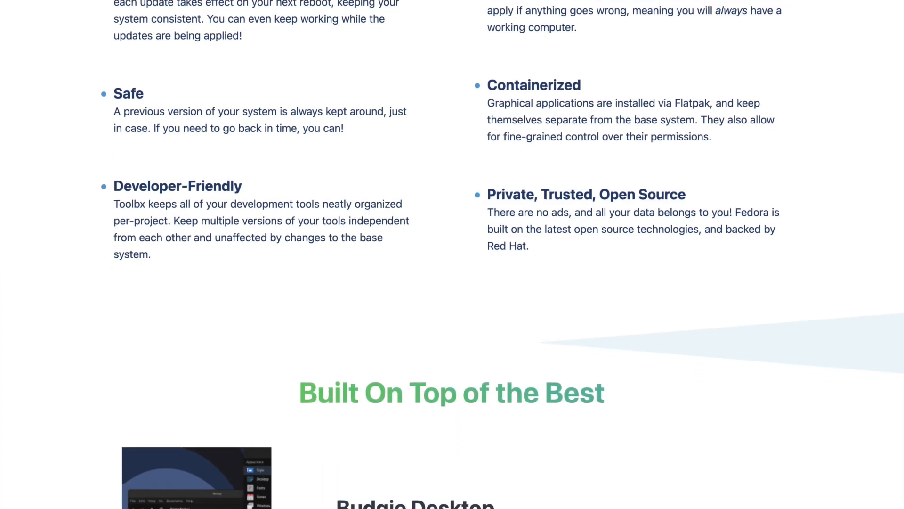
scroll(down, 3)
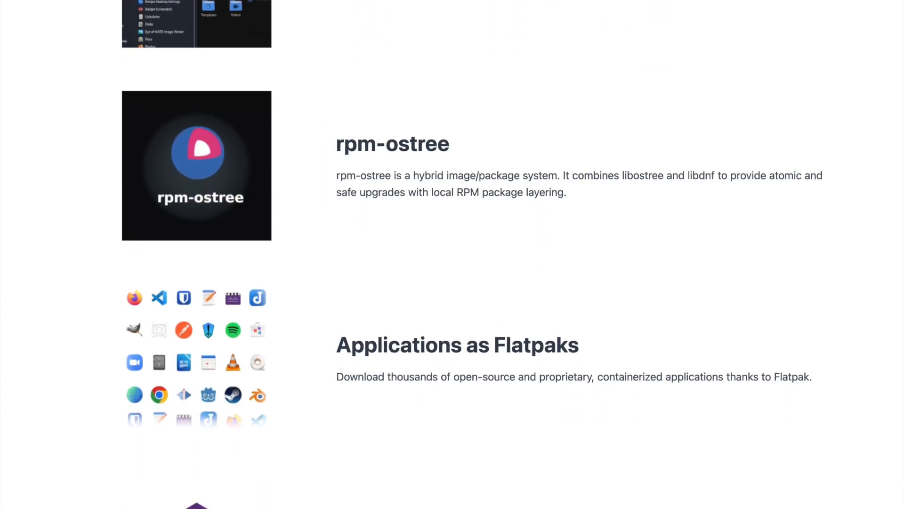
scroll(down, 3)
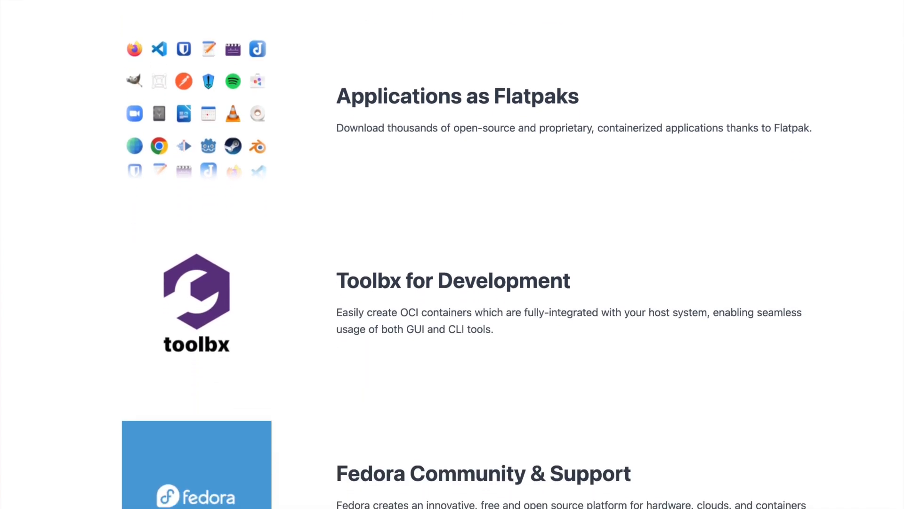
scroll(down, 3)
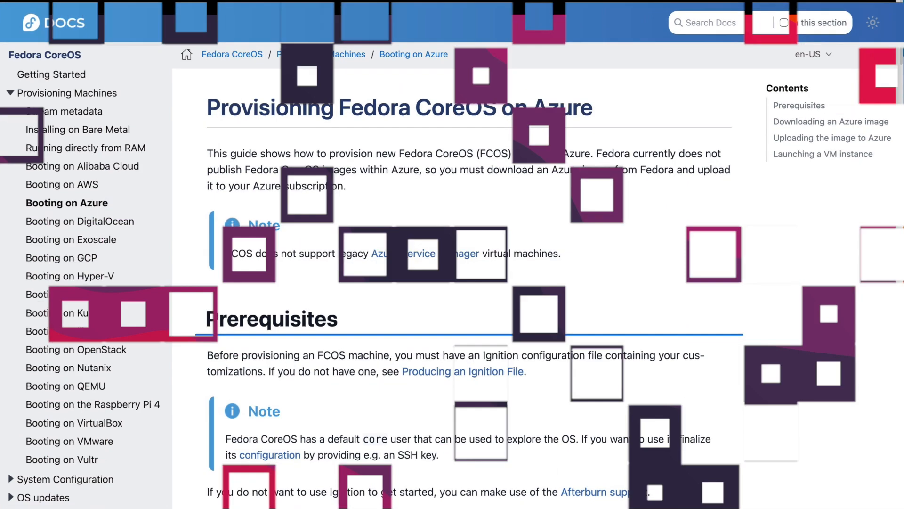
- Read the Azure CoreOS guide, then open the Fedora editions overview and Workstation page
scroll(down, 3)
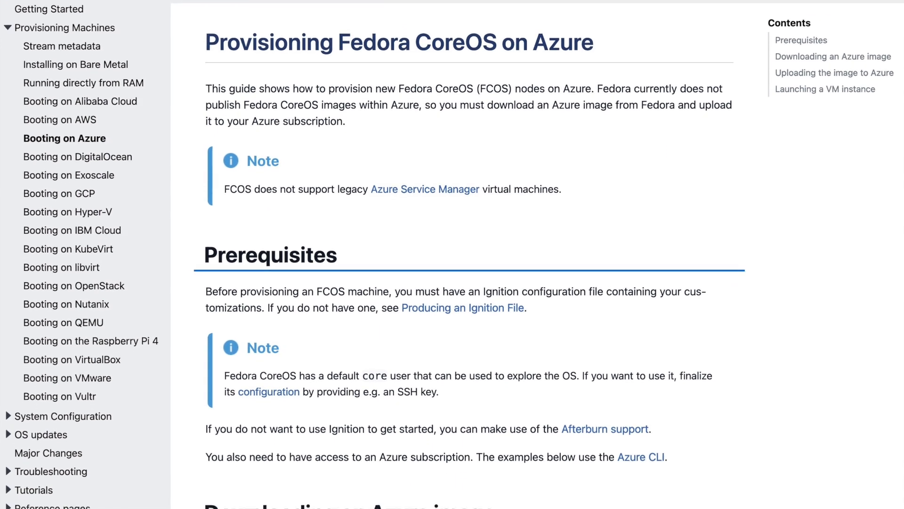
scroll(down, 3)
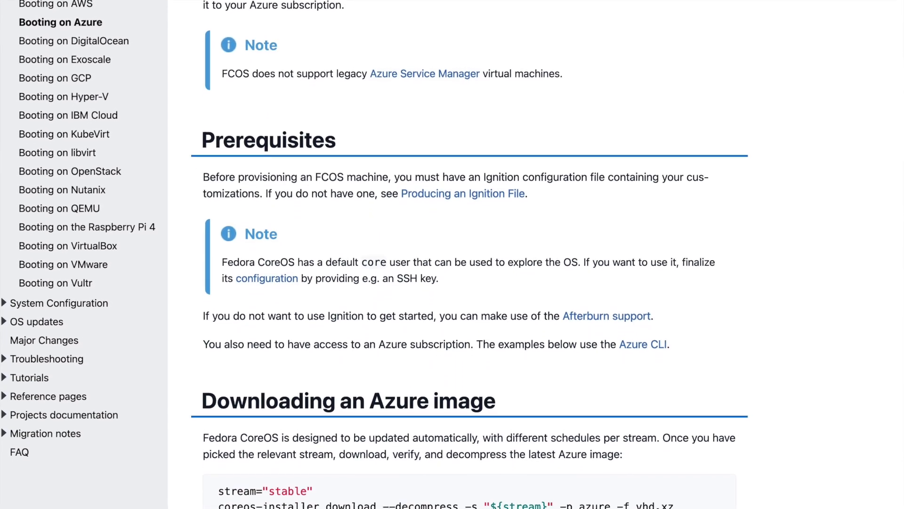
scroll(down, 3)
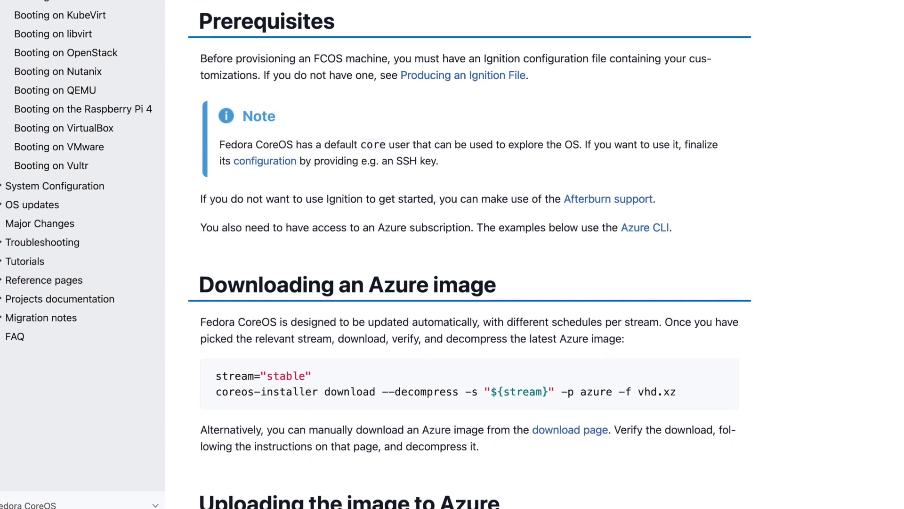
scroll(down, 3)
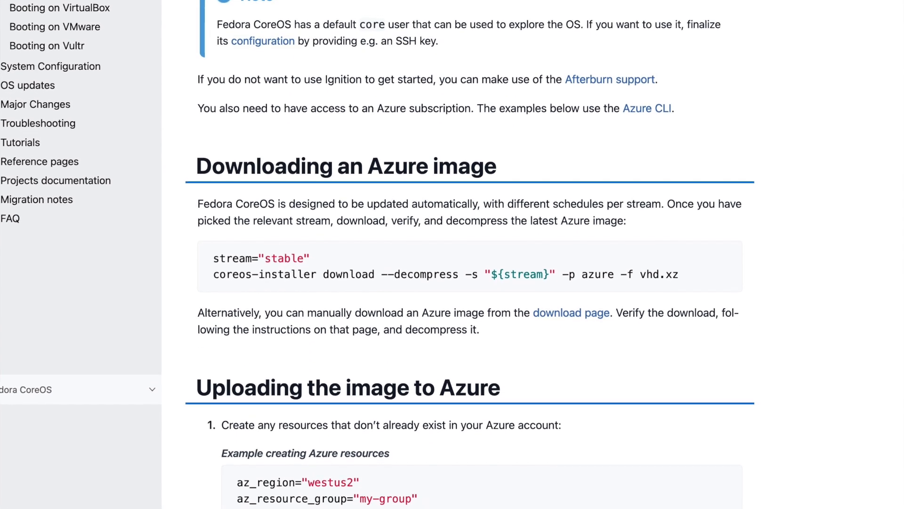
scroll(down, 3)
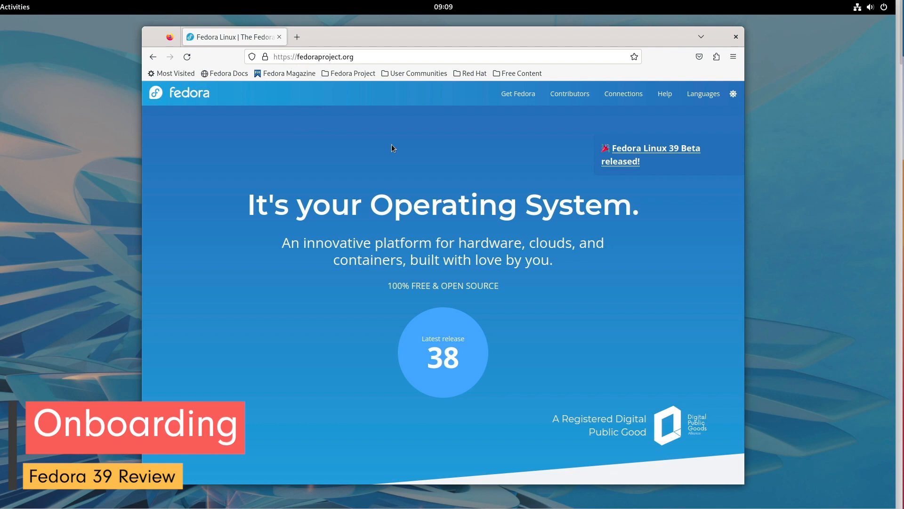
mouse_move(433, 147)
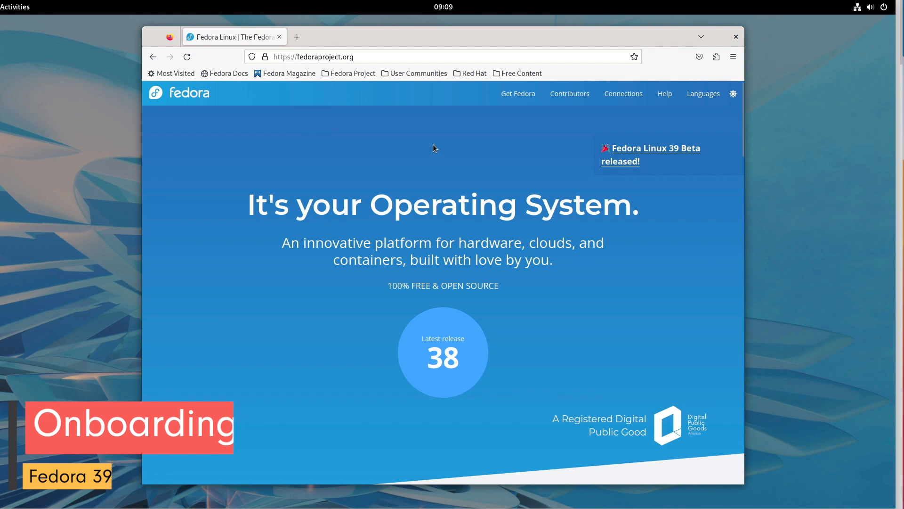
click(517, 93)
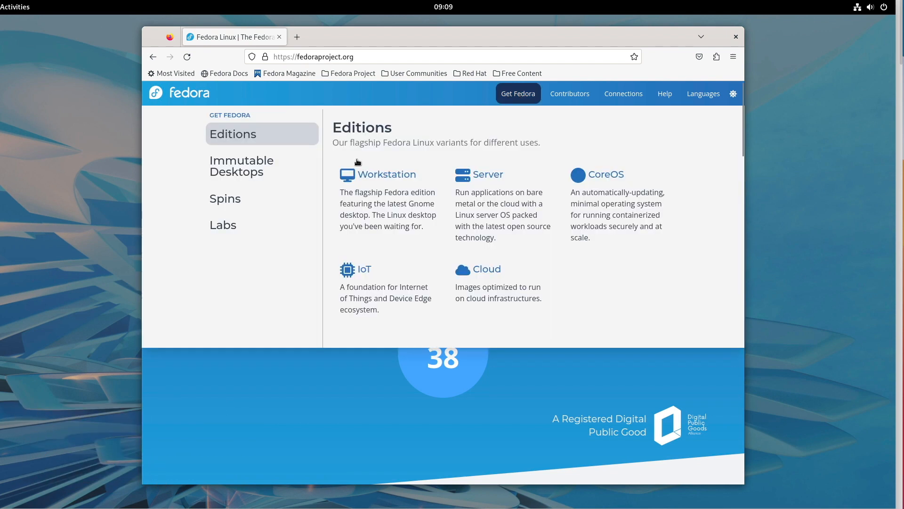
click(388, 174)
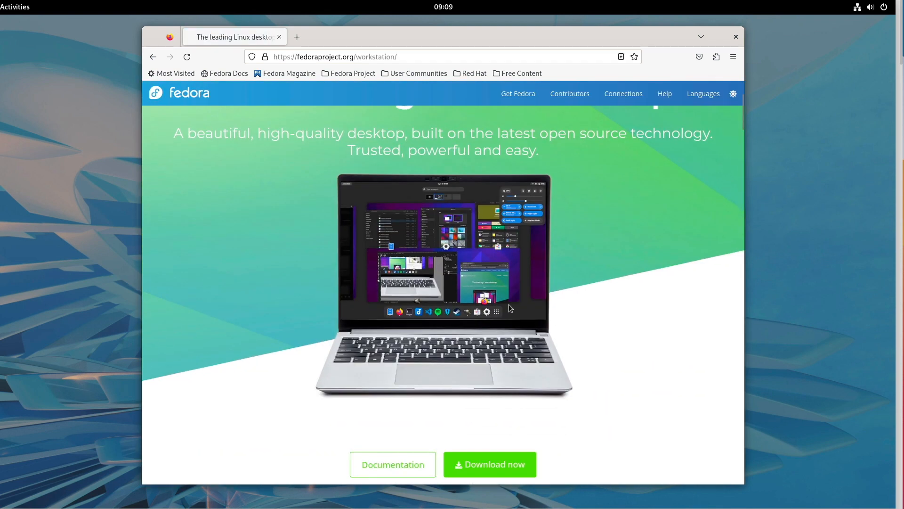
- Scroll the Workstation page and open the Download Fedora Workstation 38 page
scroll(down, 3)
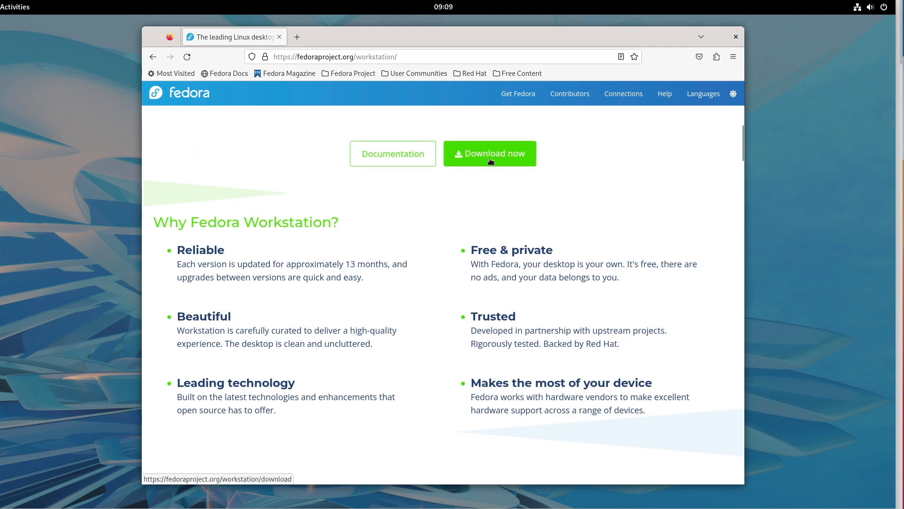
click(488, 154)
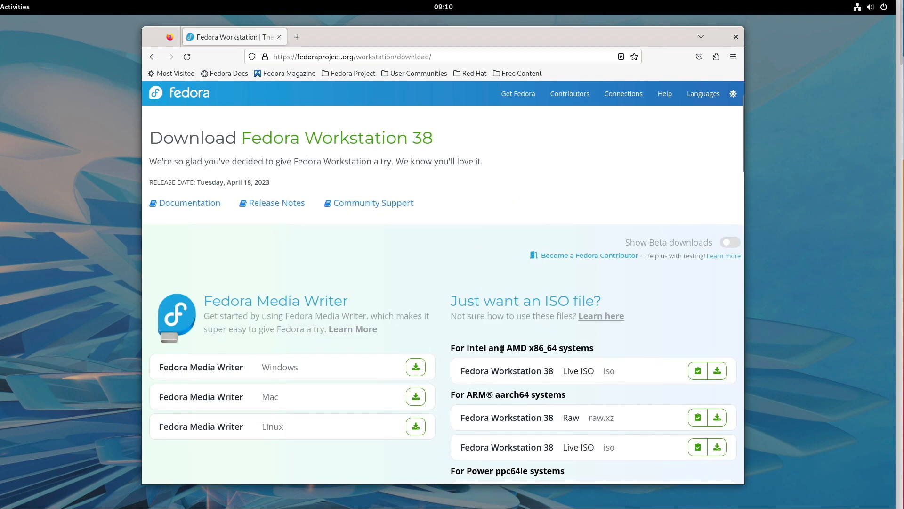
mouse_move(686, 389)
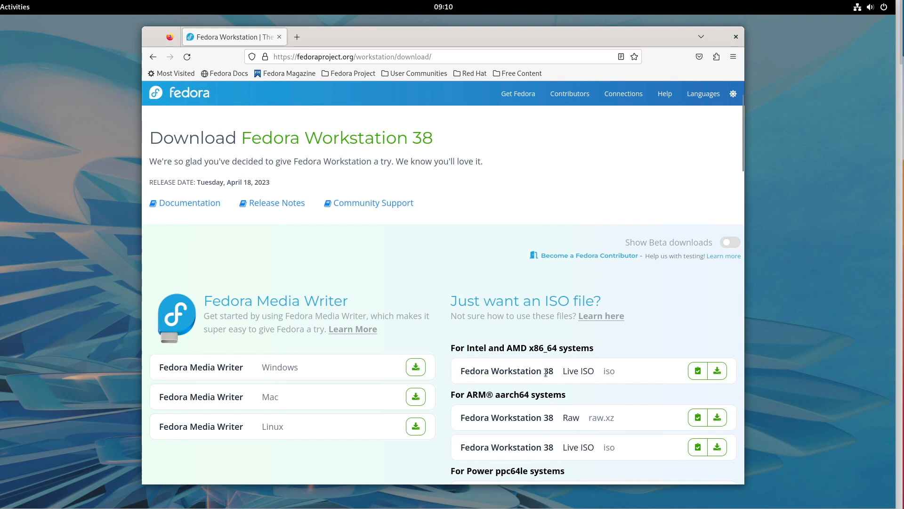
mouse_move(557, 375)
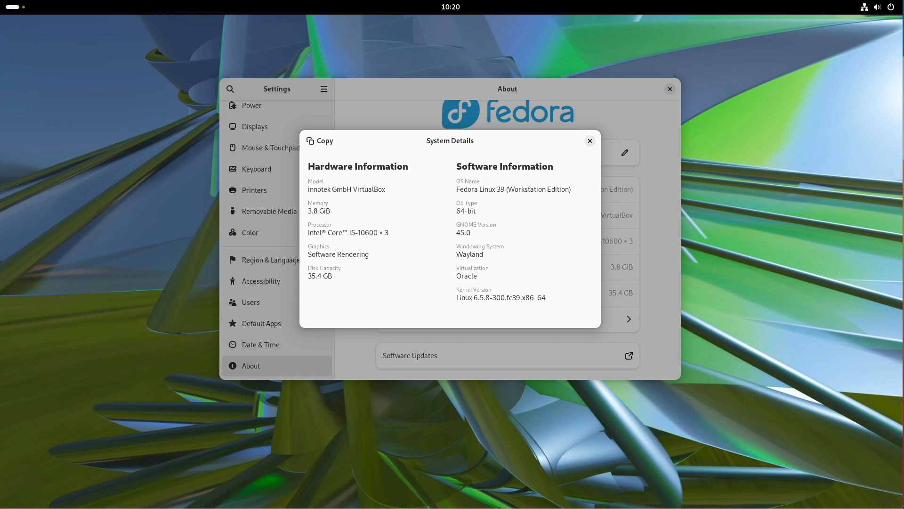
mouse_move(154, 221)
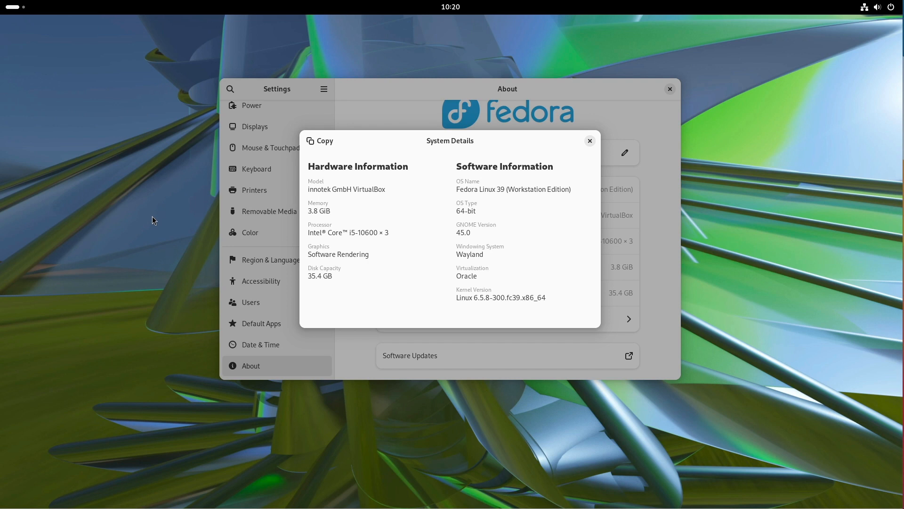
mouse_move(583, 145)
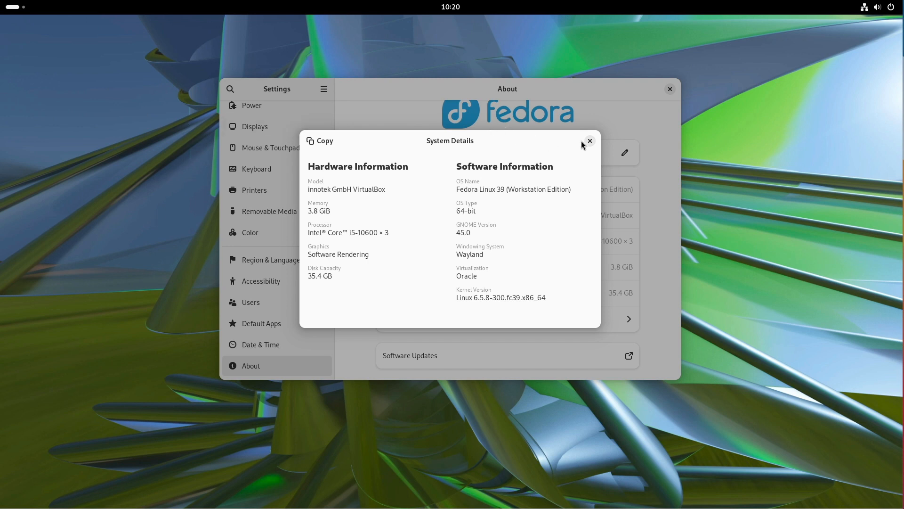
- Close the System Details dialog to return to the empty desktop
click(589, 141)
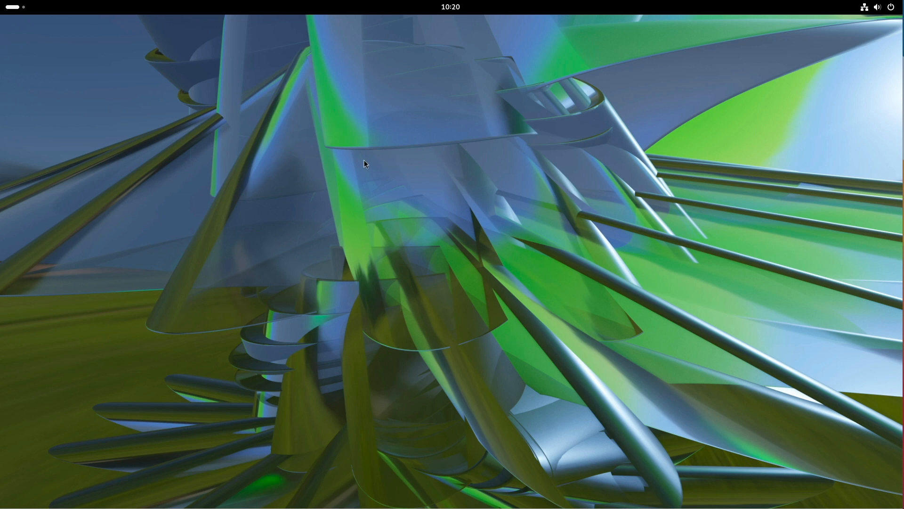
mouse_move(283, 145)
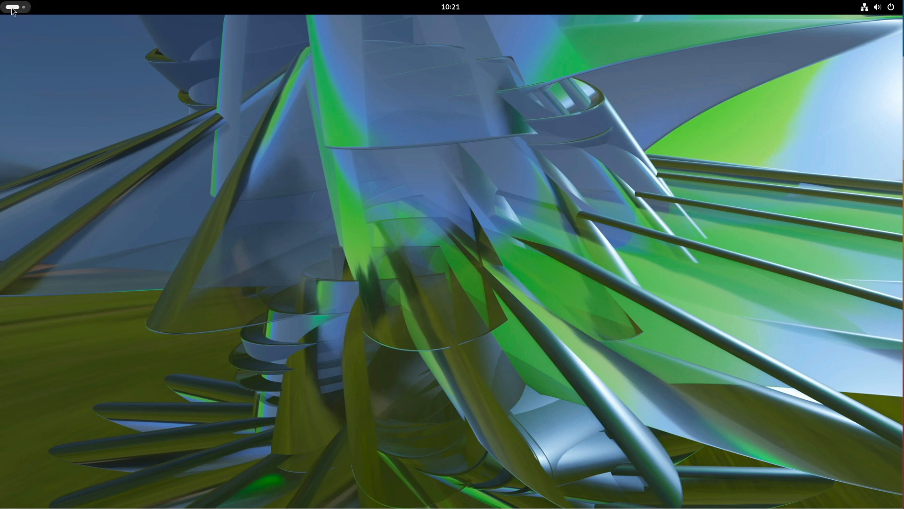
- Open the Activities overview from the top-left corner of the panel
click(11, 6)
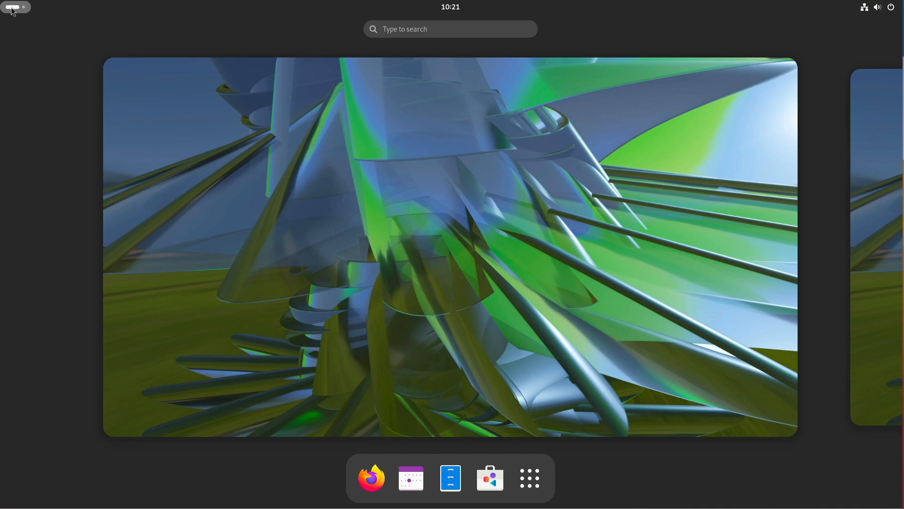
mouse_move(64, 61)
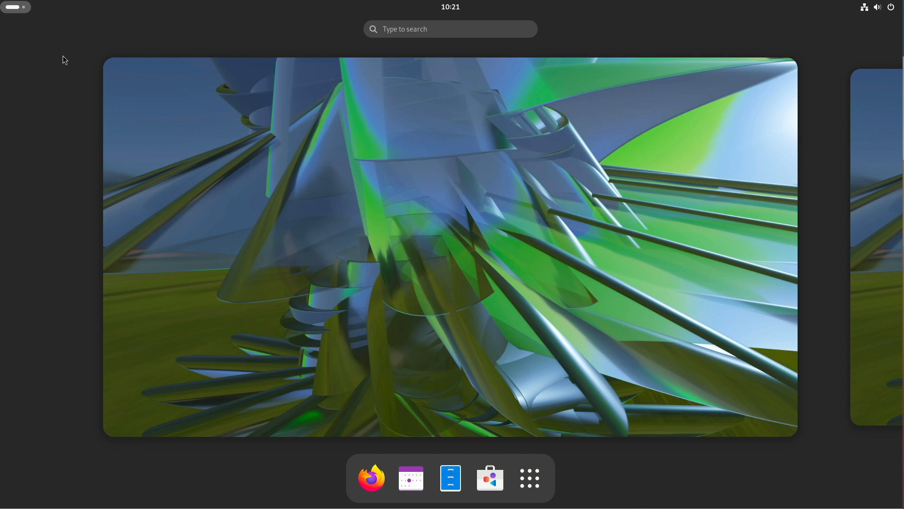
mouse_move(261, 160)
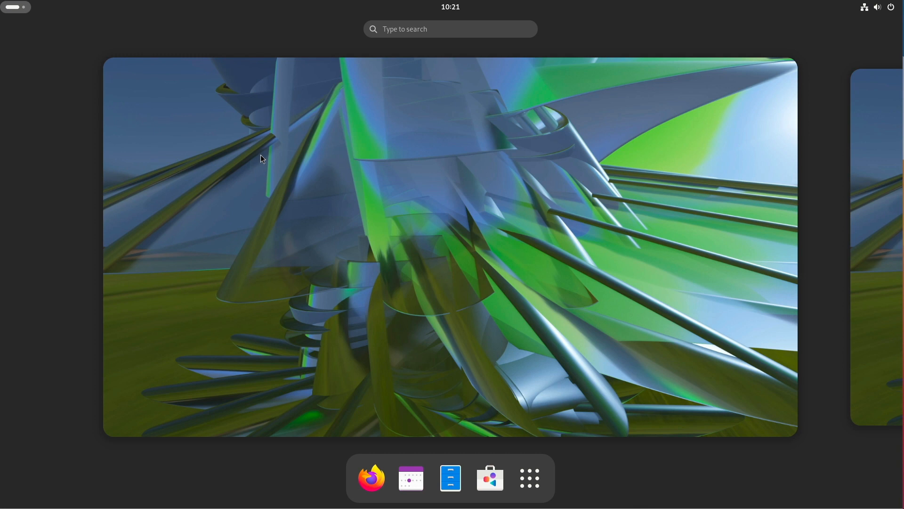
mouse_move(442, 438)
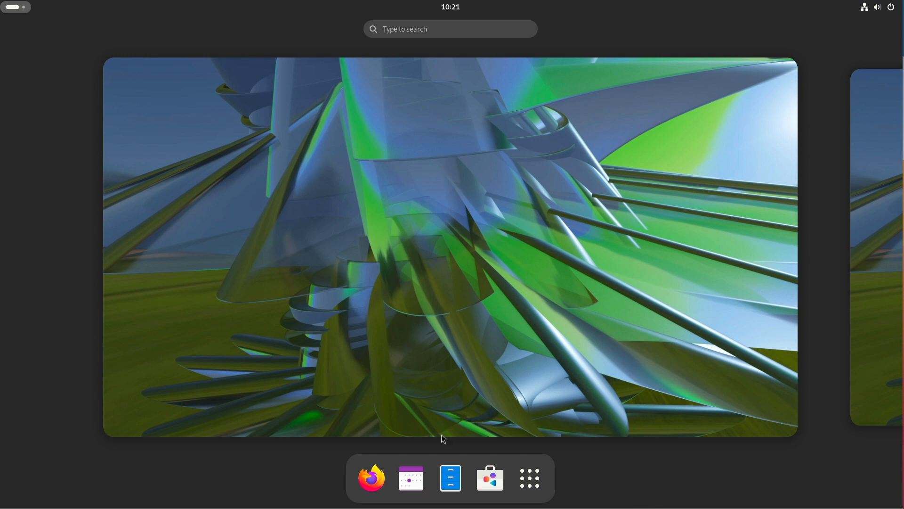
- Launch GNOME Software, search 'extens', and view the Extension Manager details page
click(489, 478)
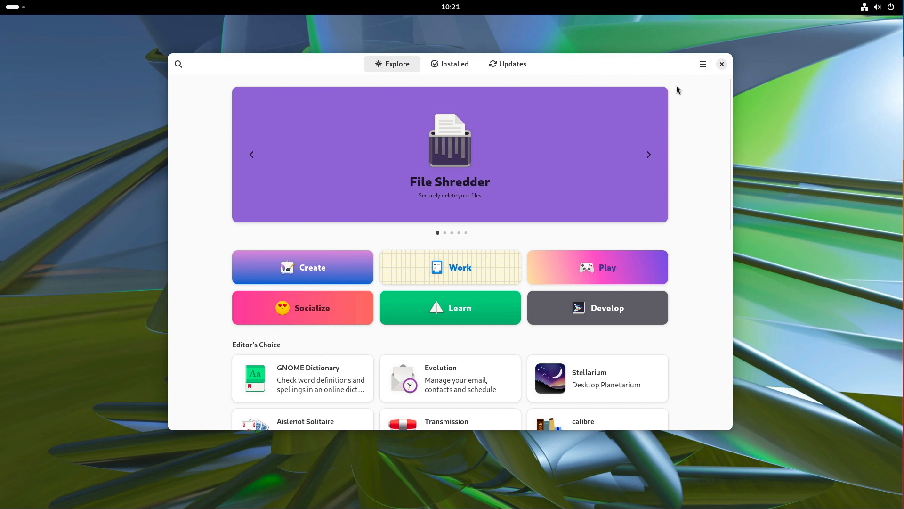
click(178, 63)
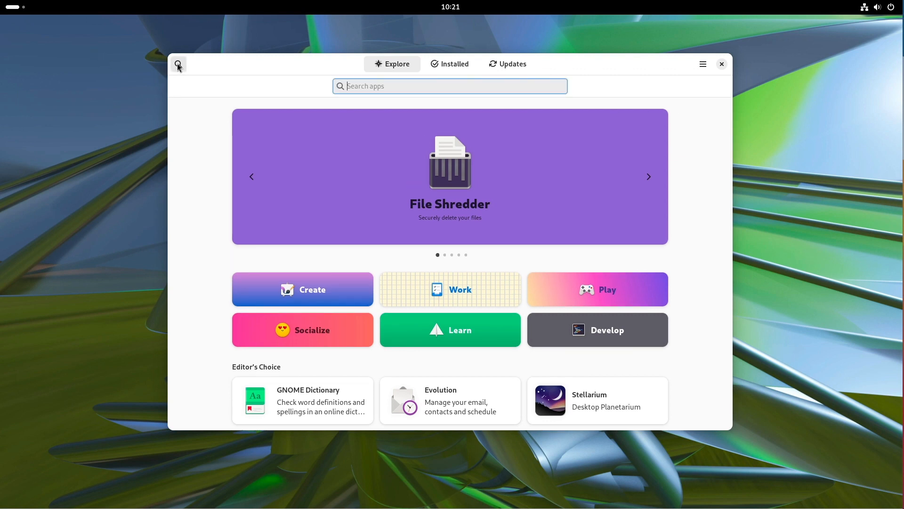
text(extension)
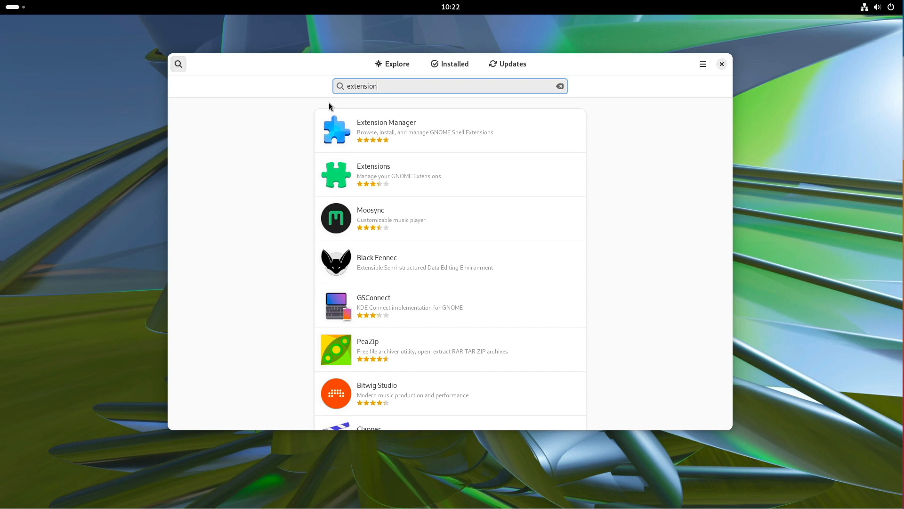
click(386, 127)
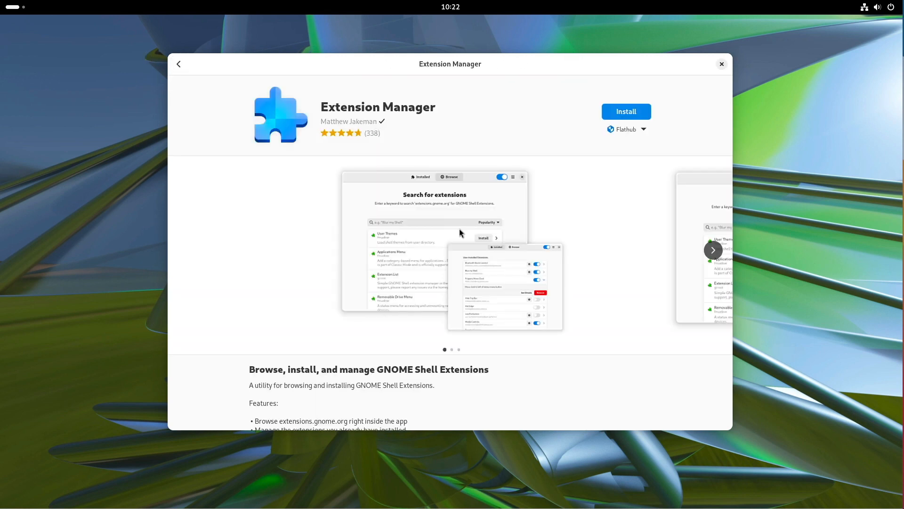
mouse_move(456, 211)
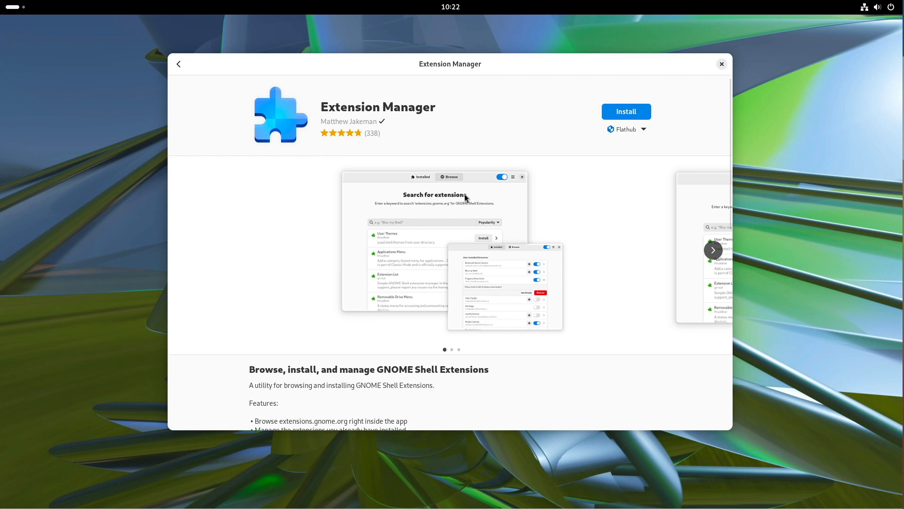
mouse_move(428, 191)
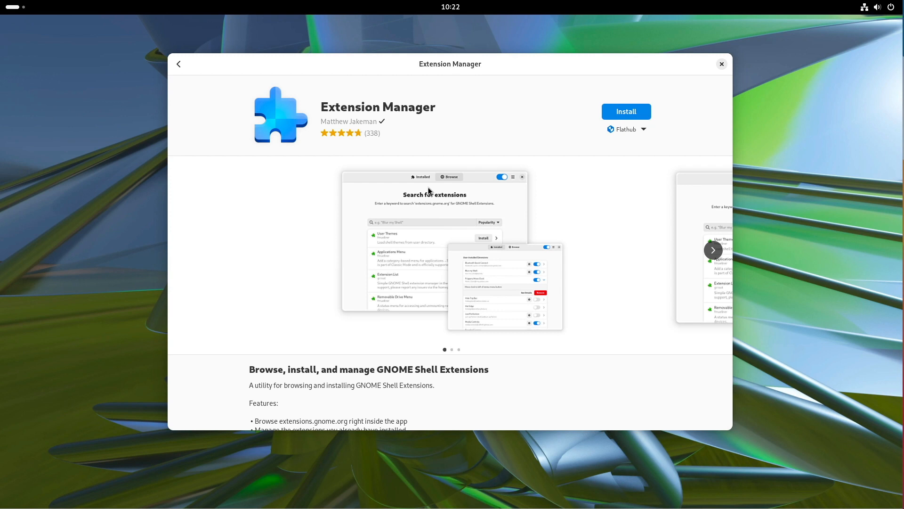
click(179, 64)
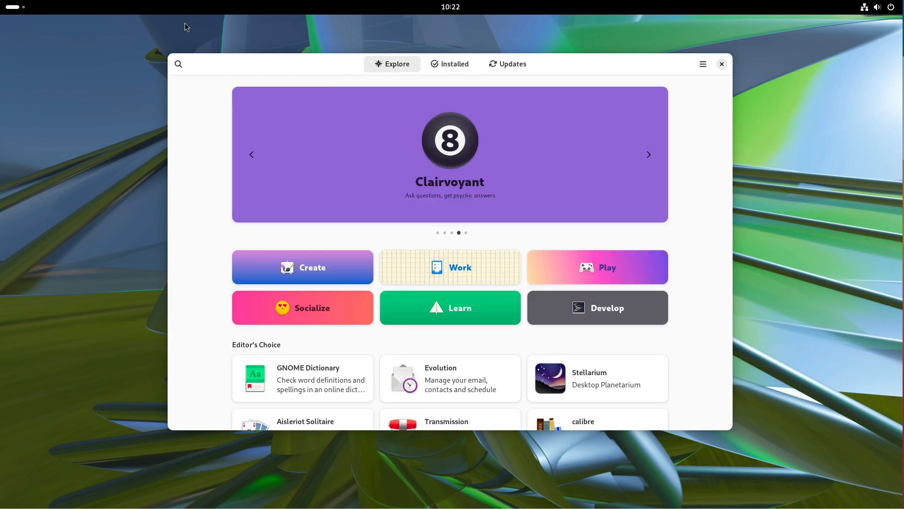
mouse_move(182, 46)
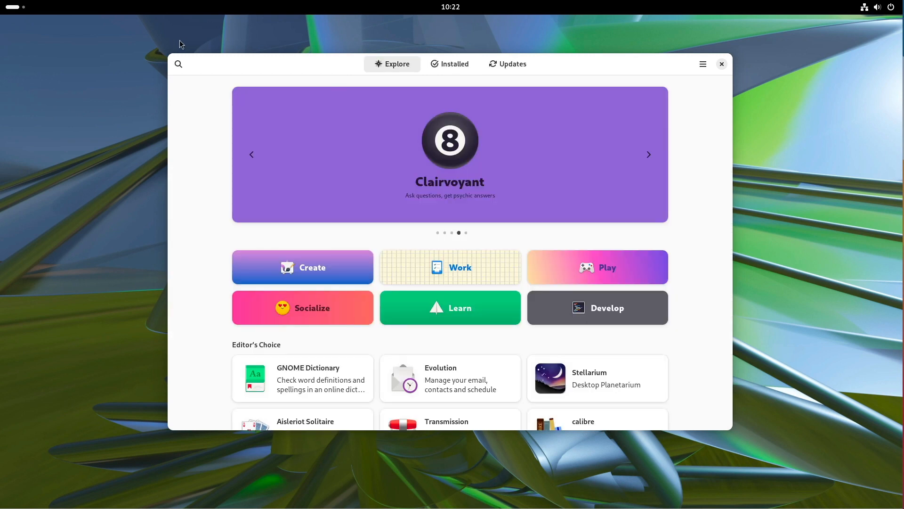
- Search the store for 'tweak' and open the GNOME Tweaks details page
text(tweak)
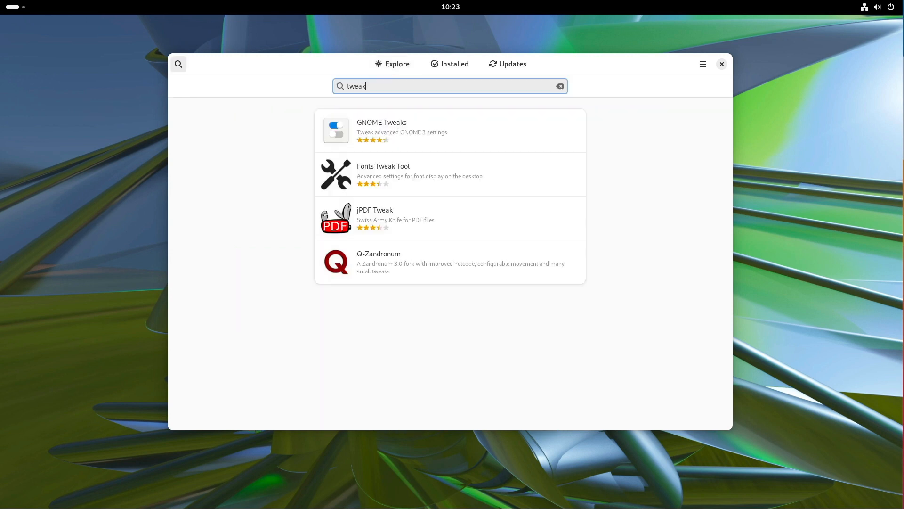
mouse_move(394, 86)
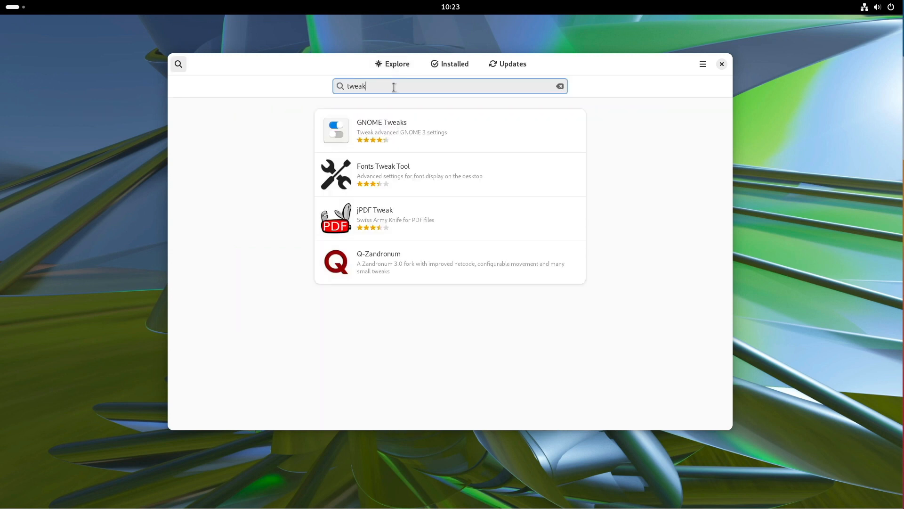
click(381, 130)
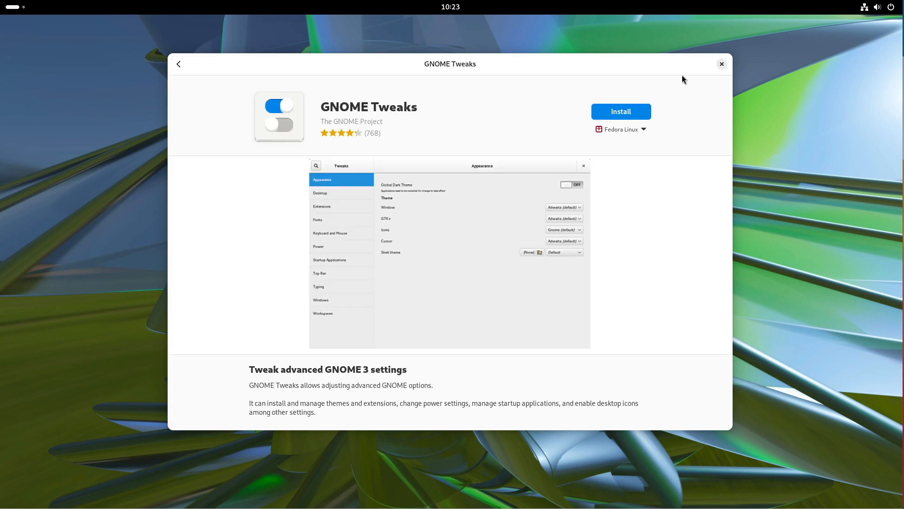
mouse_move(702, 75)
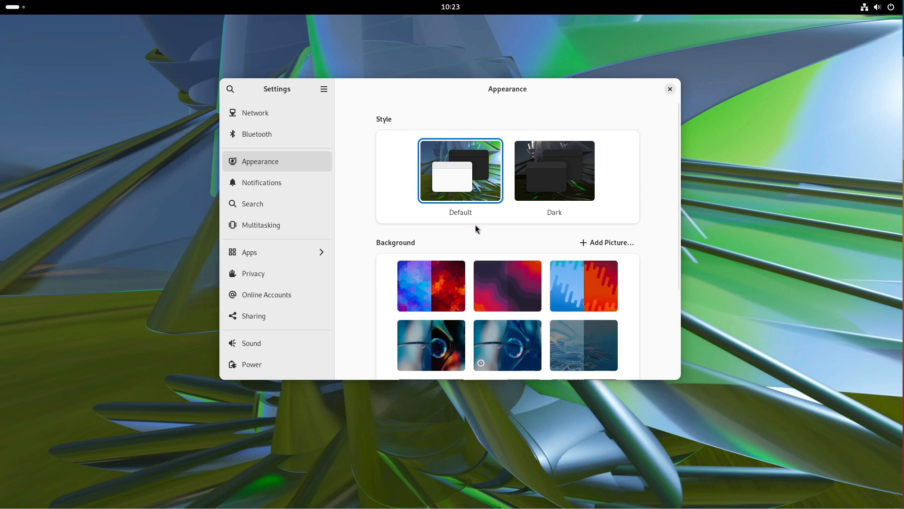
mouse_move(455, 273)
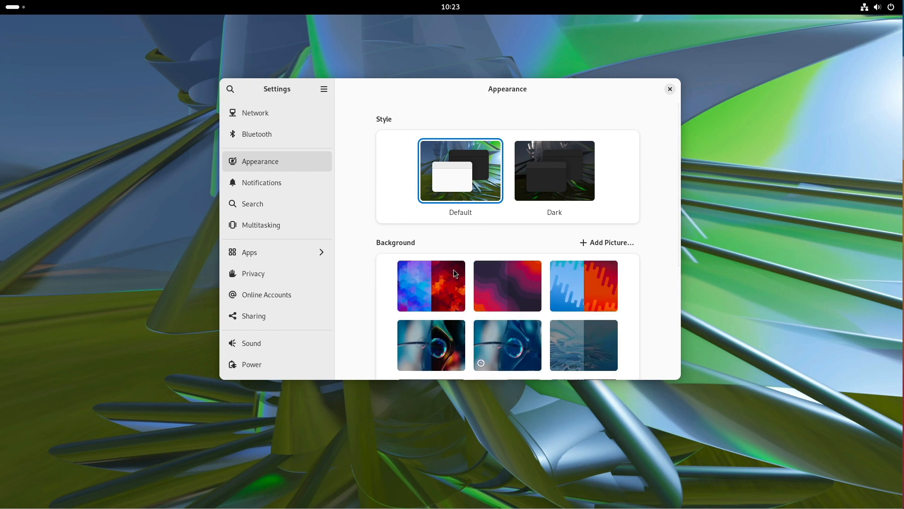
scroll(down, 3)
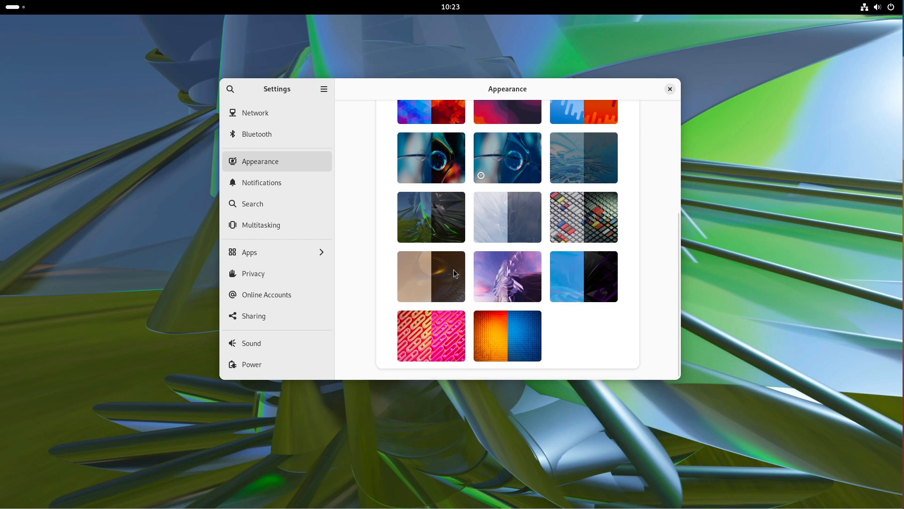
click(669, 89)
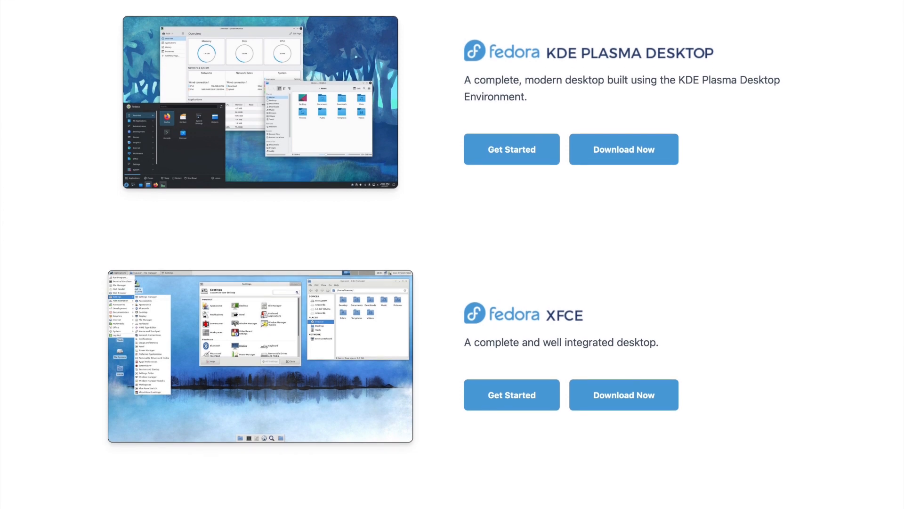
scroll(down, 3)
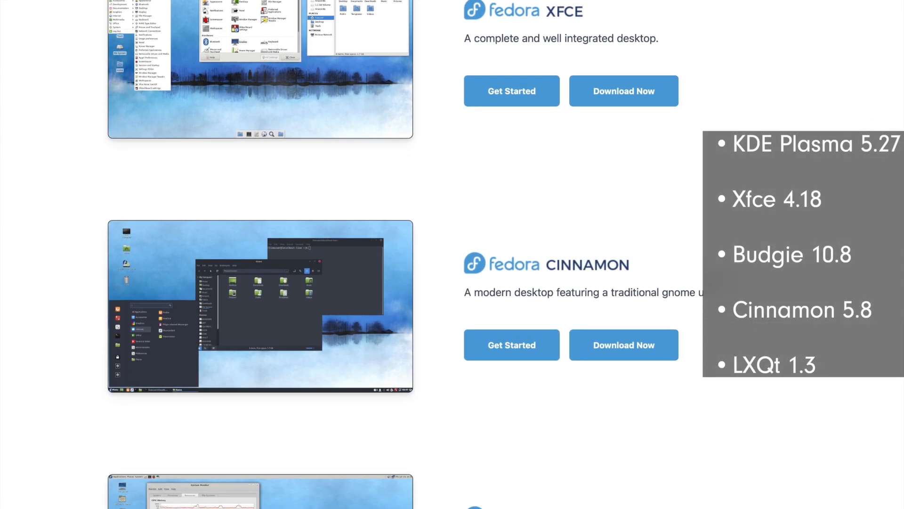
scroll(down, 3)
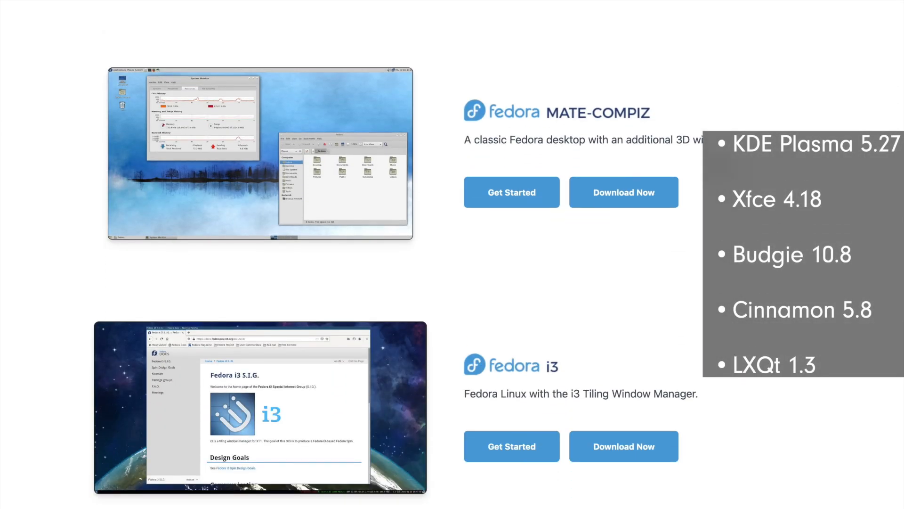
scroll(down, 3)
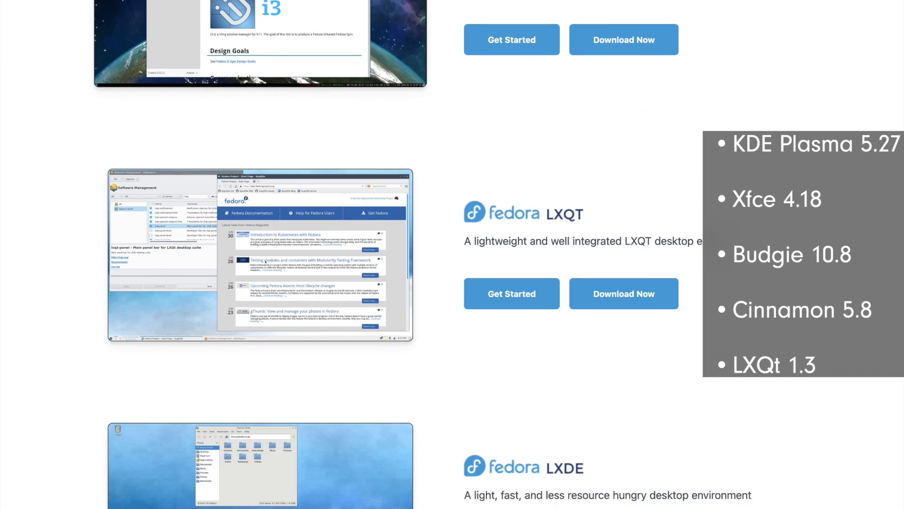
scroll(down, 3)
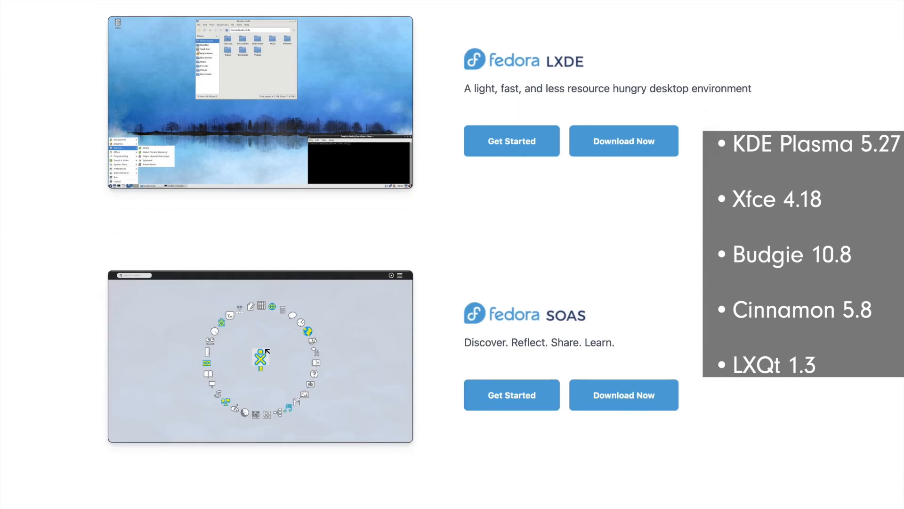
scroll(down, 3)
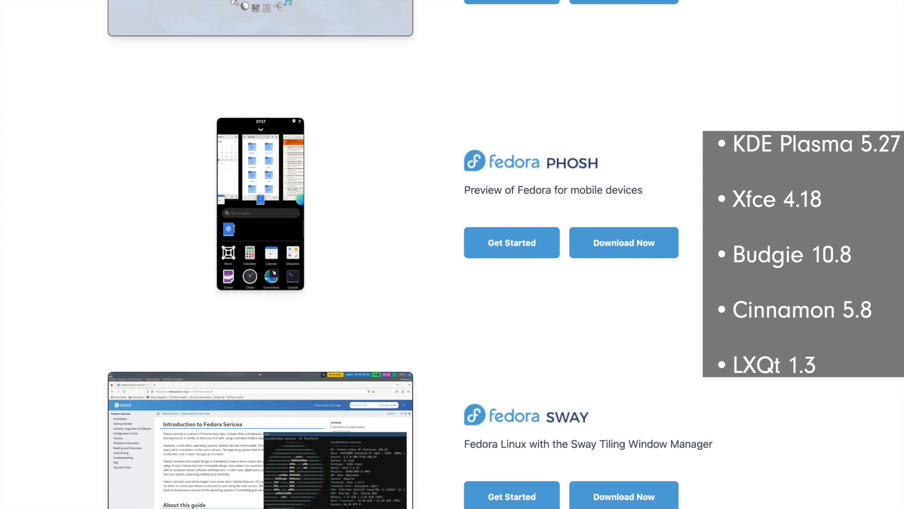
scroll(down, 3)
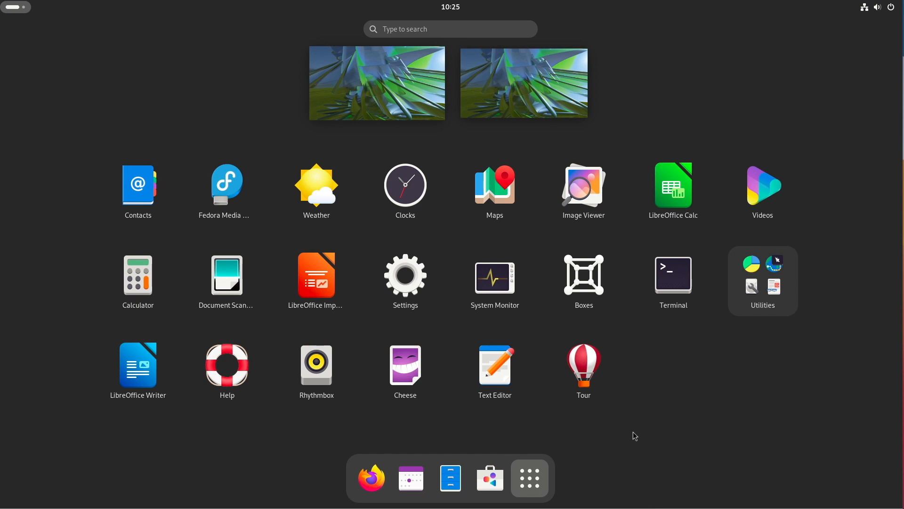
- Launch GNOME Software from the dock onto its Explore page
click(490, 478)
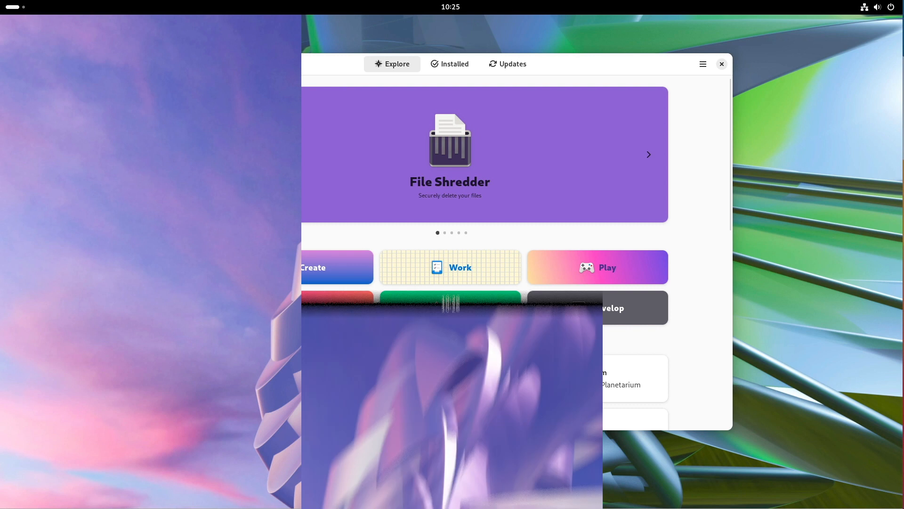
- Close the Software window and open Files on the Home folder
click(721, 64)
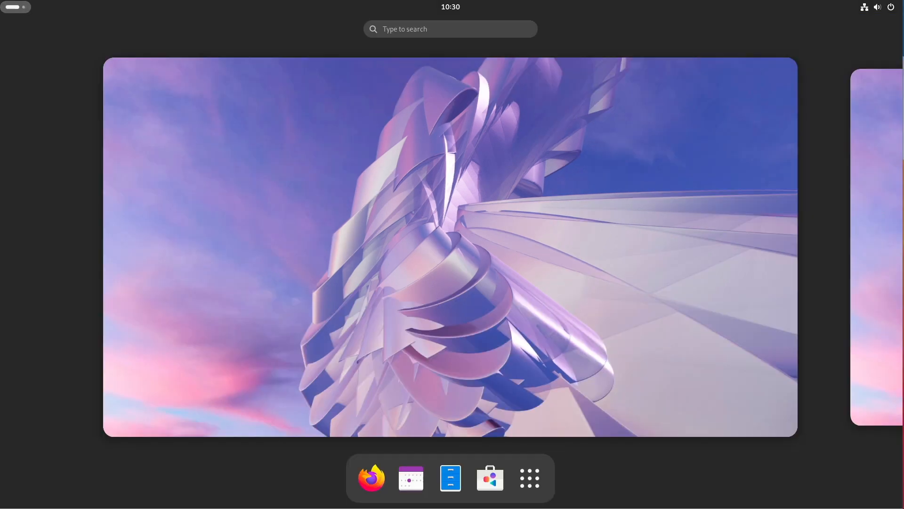
mouse_move(450, 477)
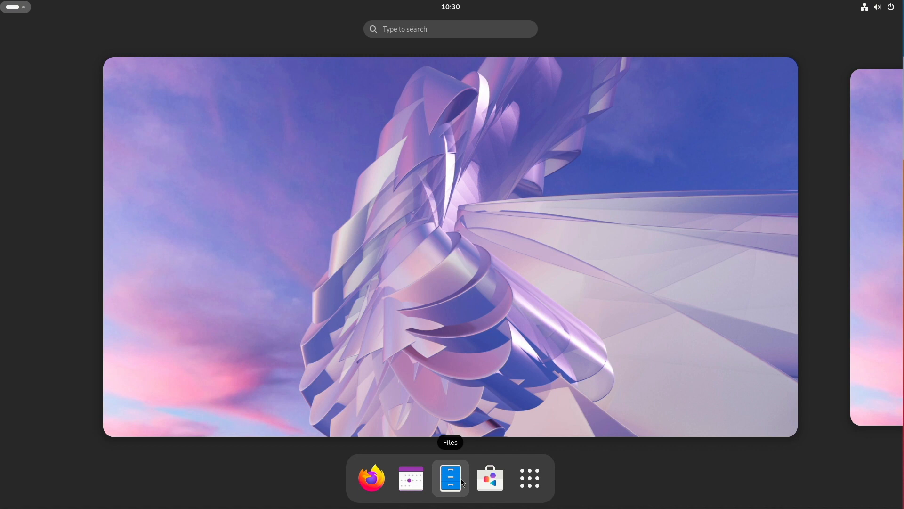
click(450, 477)
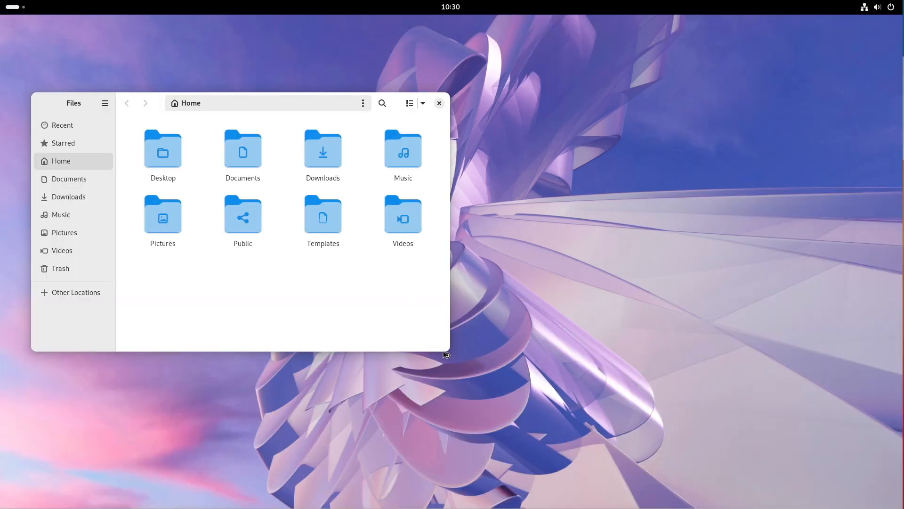
mouse_move(449, 348)
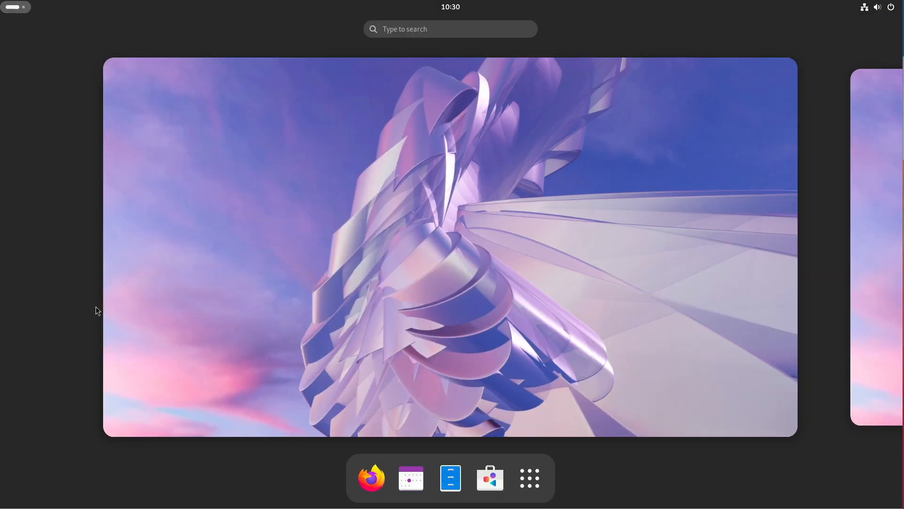
- Show the full application grid from the dash's Show Apps button
click(528, 477)
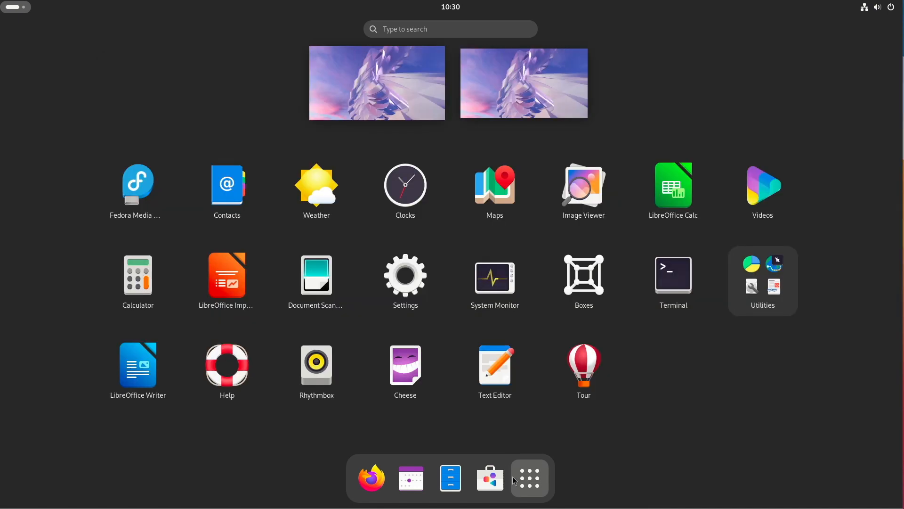
mouse_move(266, 402)
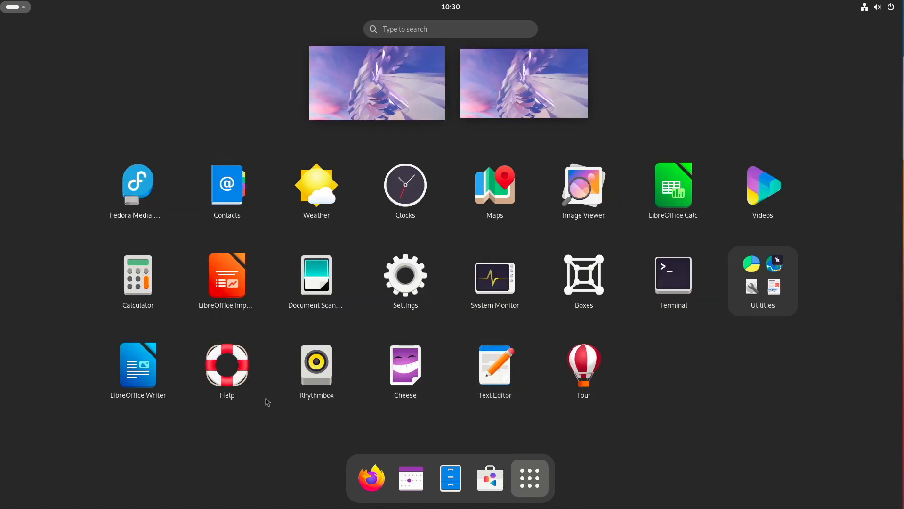
mouse_move(405, 277)
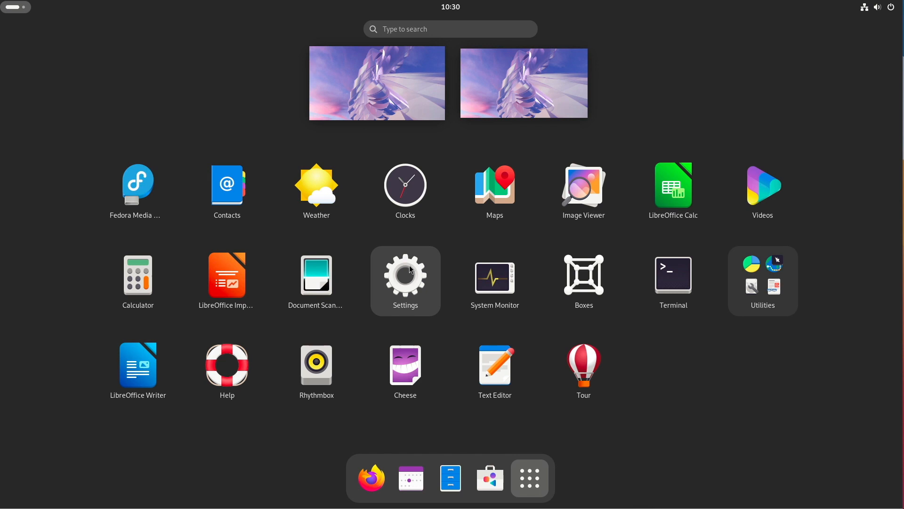
mouse_move(138, 368)
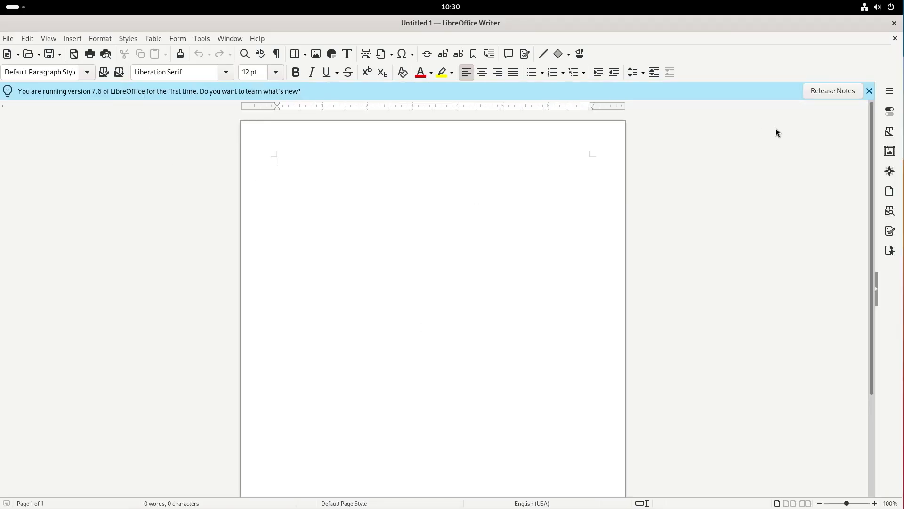
- Dismiss the release notes, switch Writer to the Tabbed interface, and view About LibreOffice 7.6.2.1
click(868, 90)
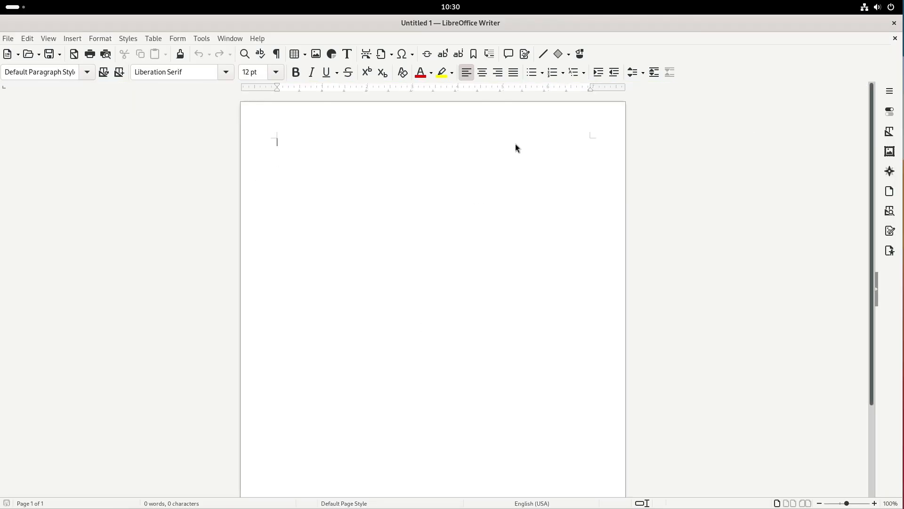
click(49, 38)
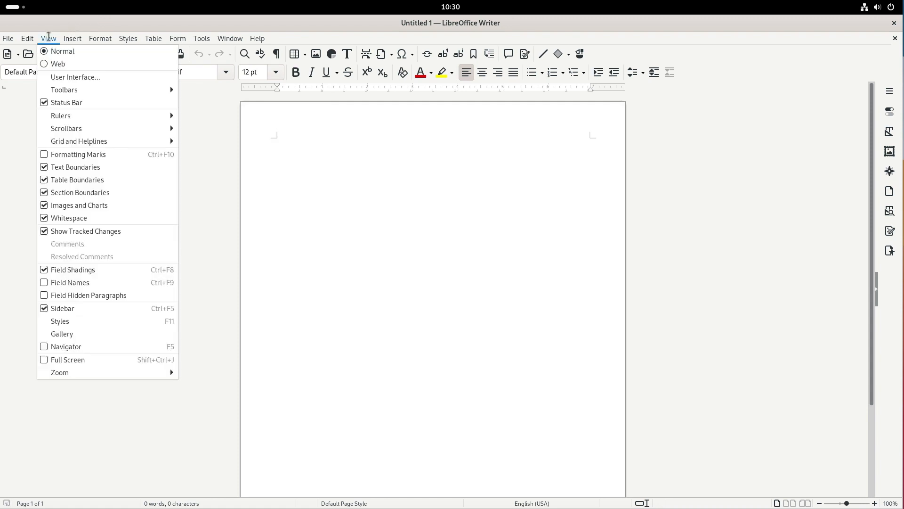
click(75, 77)
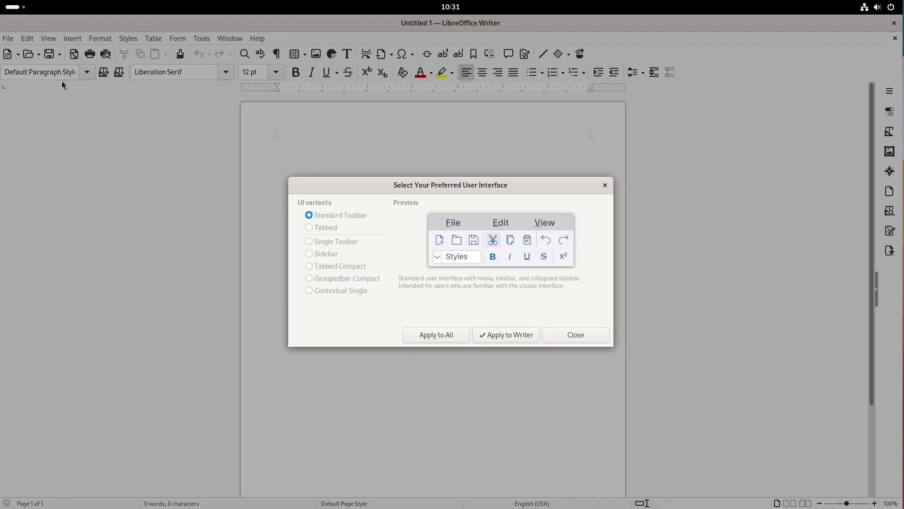
click(308, 227)
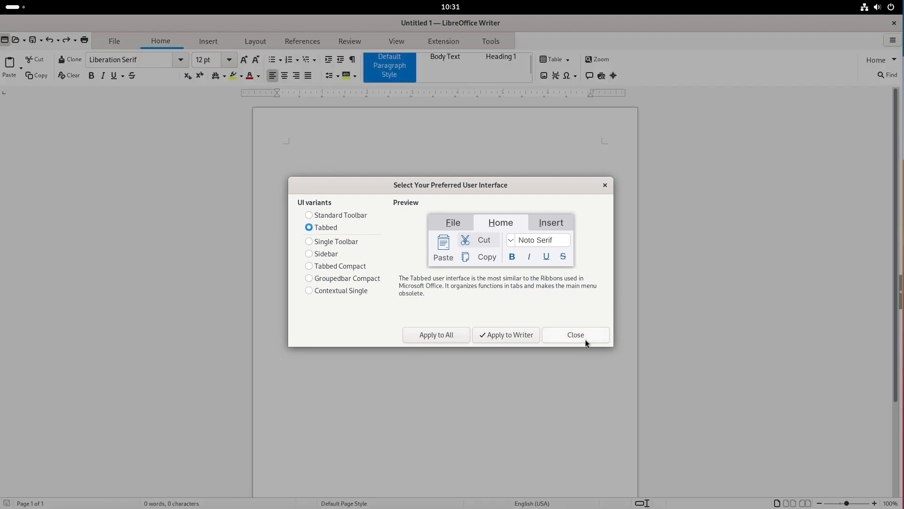
click(575, 334)
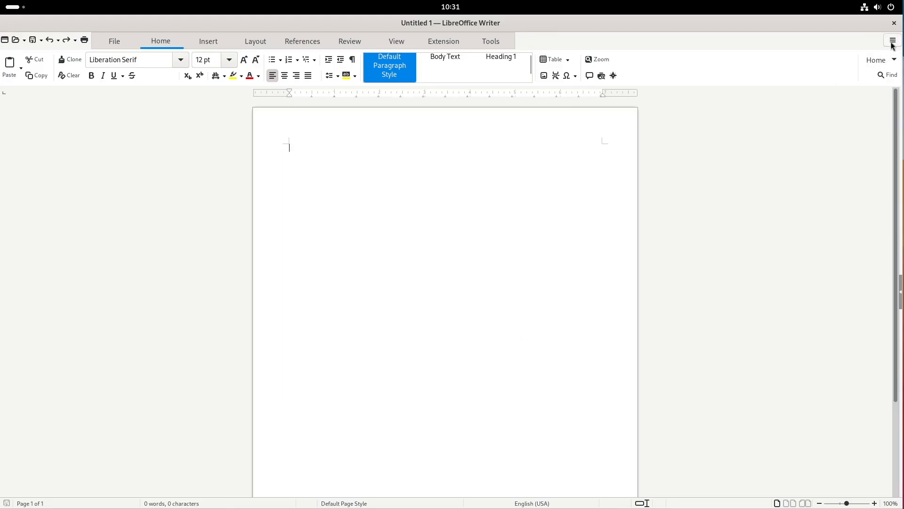
click(891, 39)
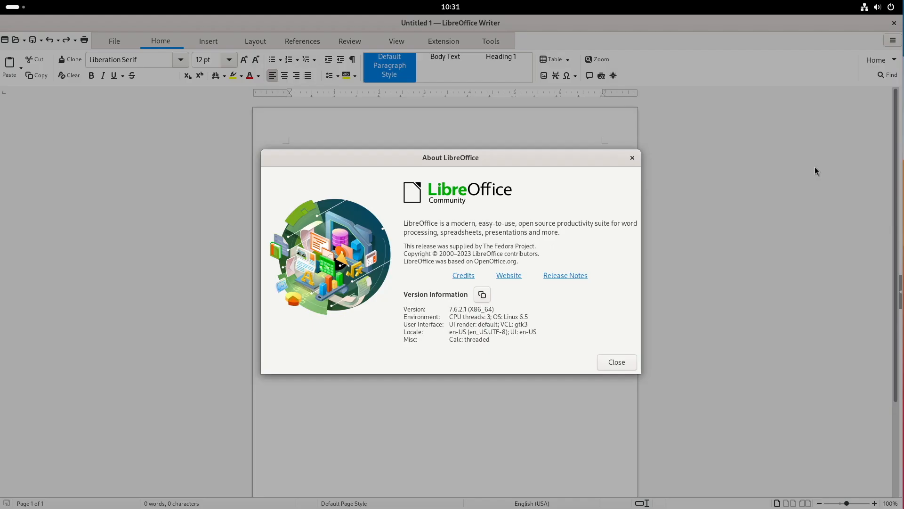
mouse_move(631, 158)
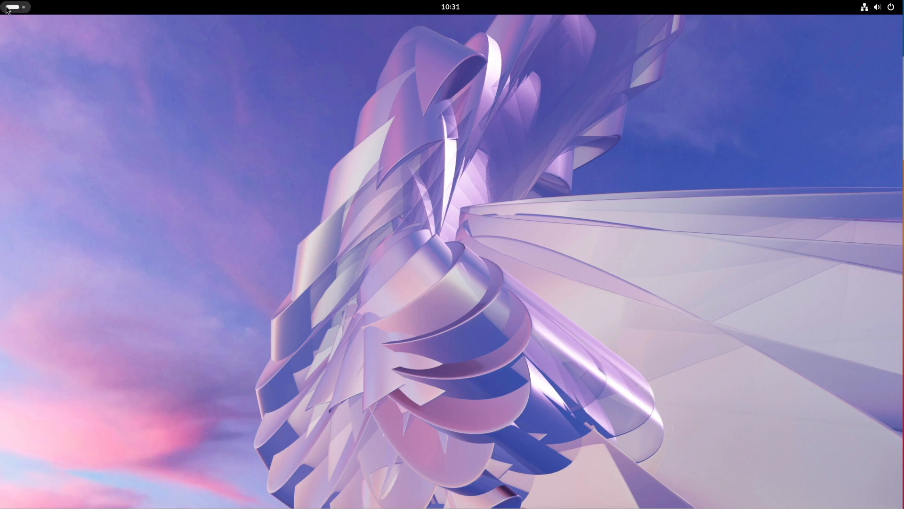
- Show the app grid and launch GNOME Software beside the Files window
click(529, 478)
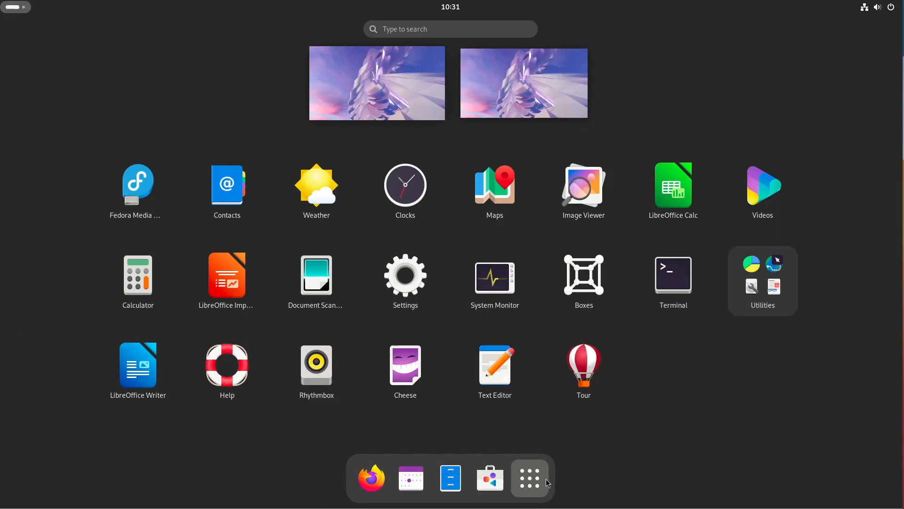
mouse_move(283, 308)
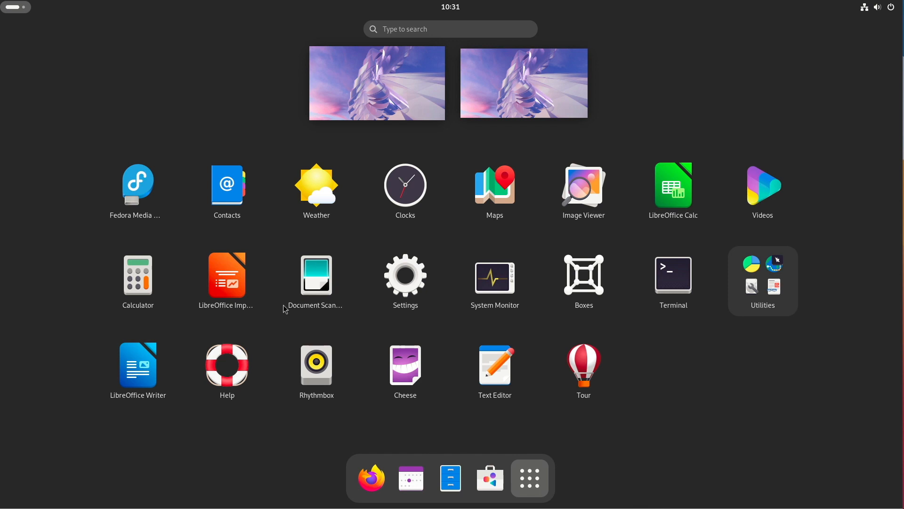
mouse_move(218, 319)
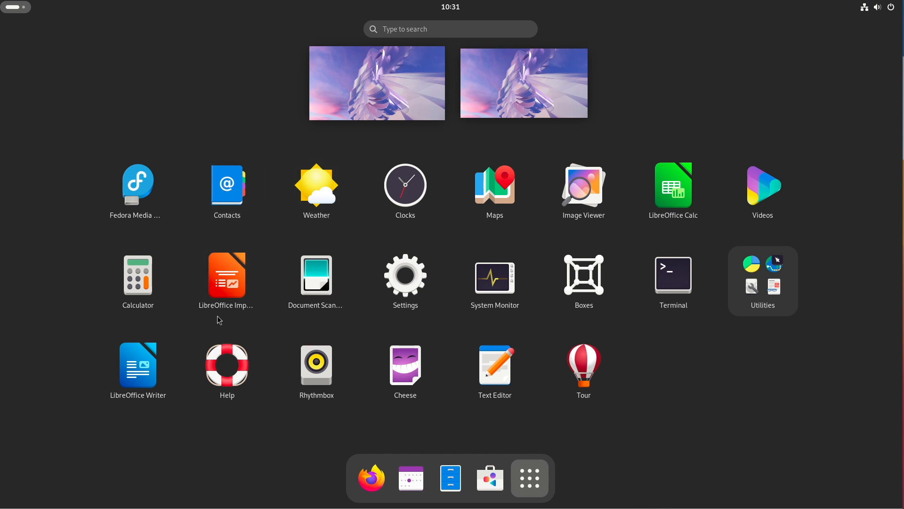
click(450, 477)
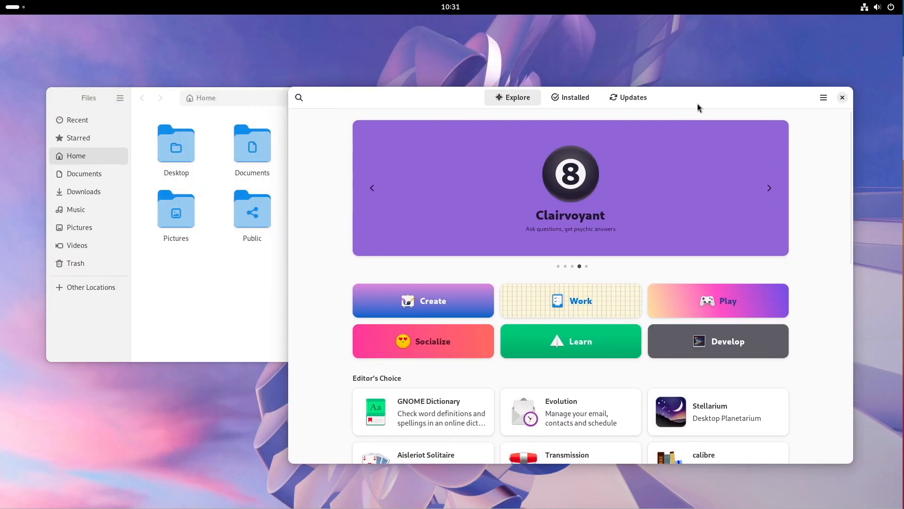
click(877, 6)
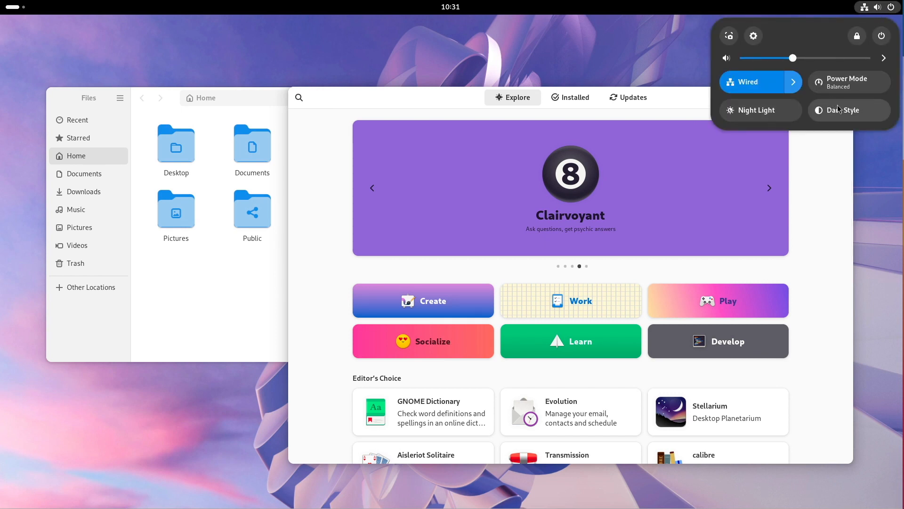
click(849, 111)
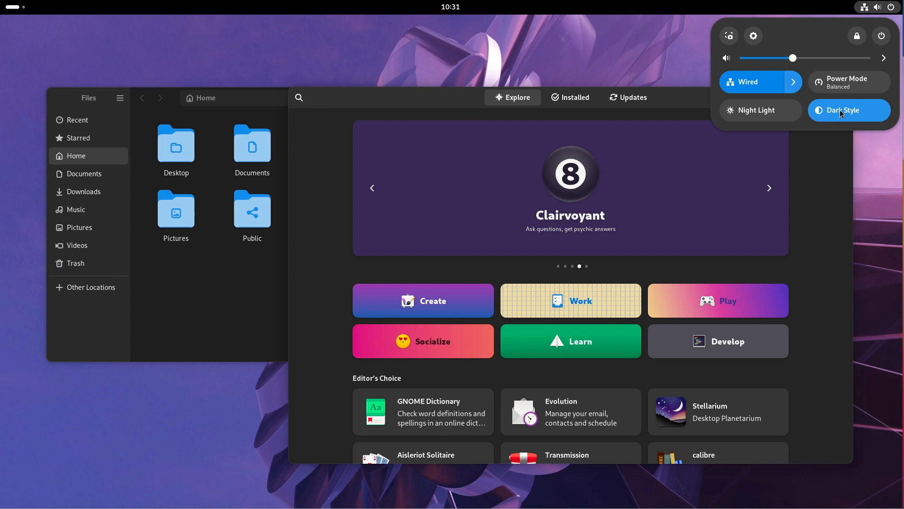
click(848, 110)
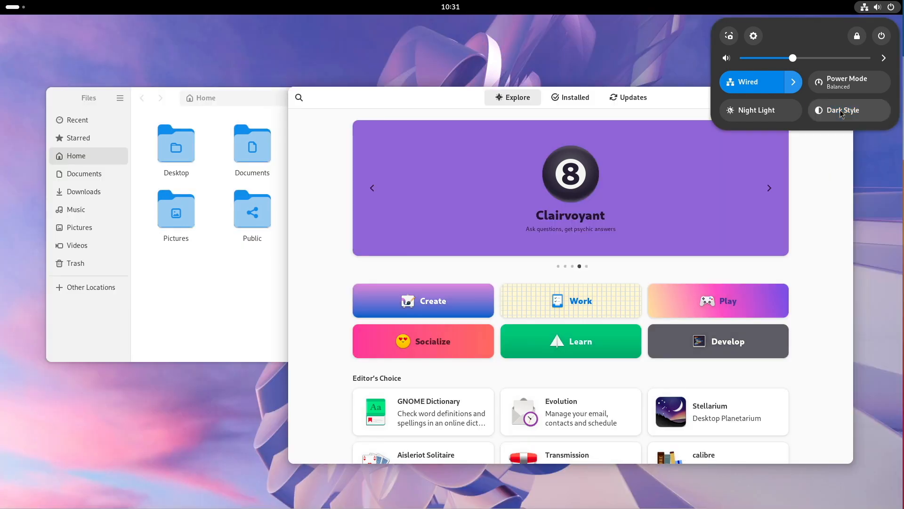
click(848, 111)
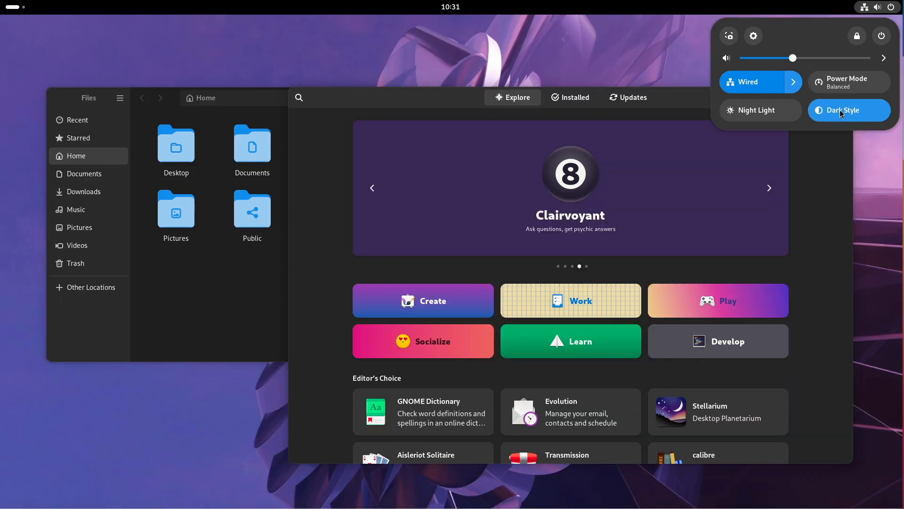
click(848, 110)
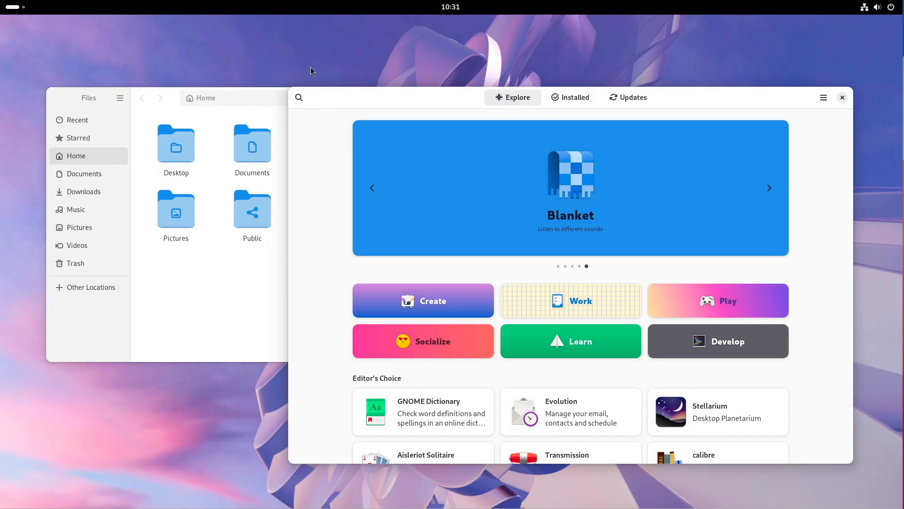
mouse_move(536, 110)
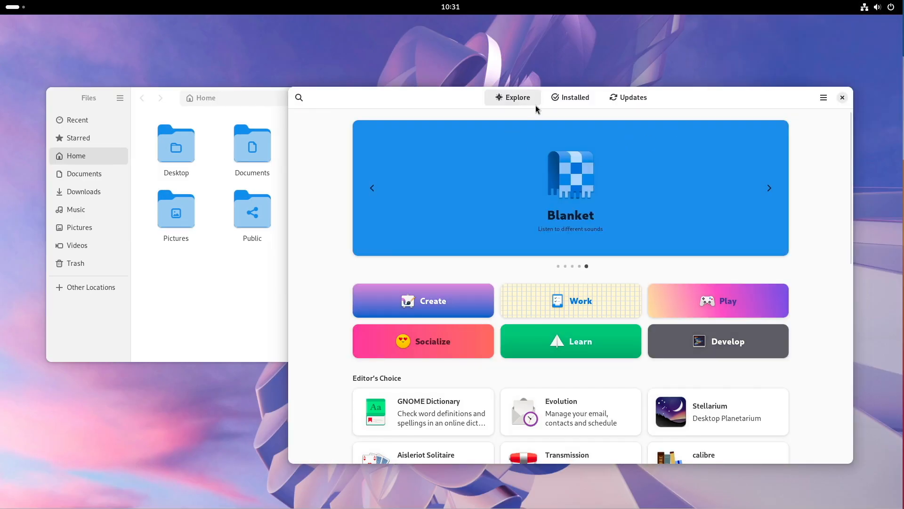
- View Blanket's details page, scroll Explore to Other Categories, then close Software
click(570, 187)
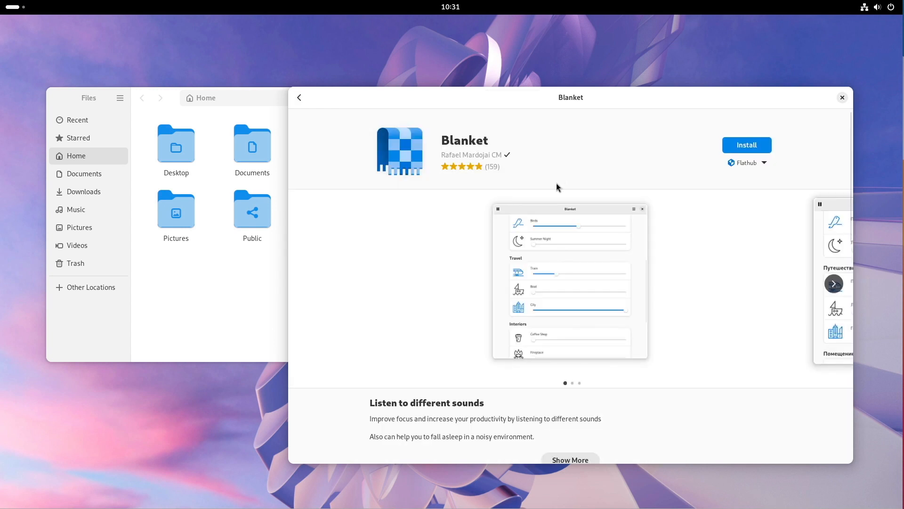
mouse_move(655, 286)
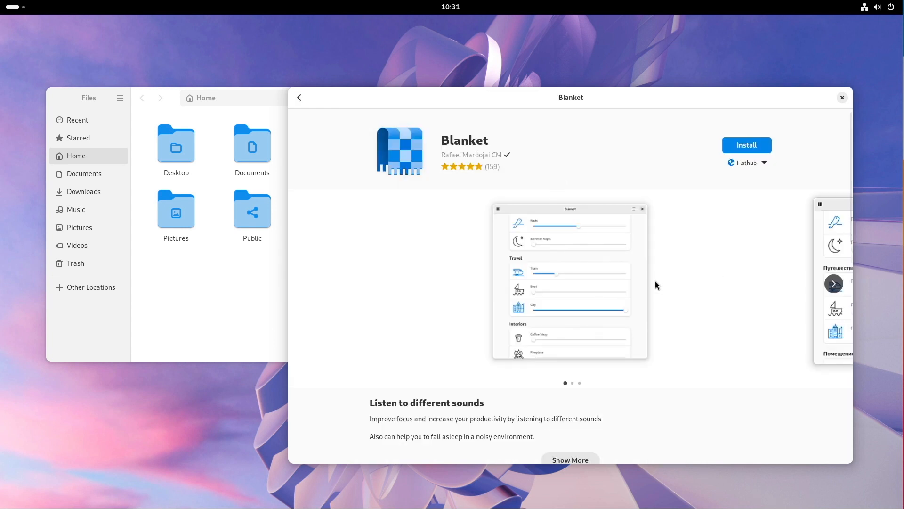
click(833, 284)
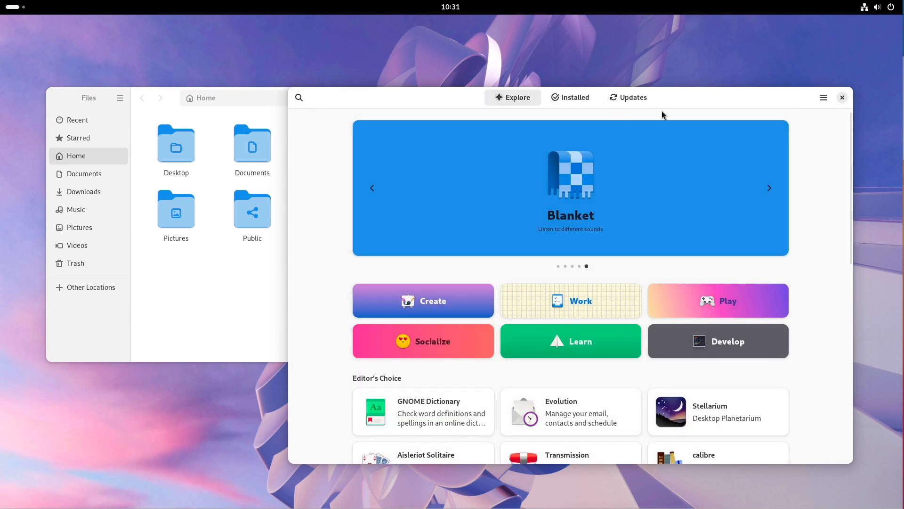
scroll(down, 3)
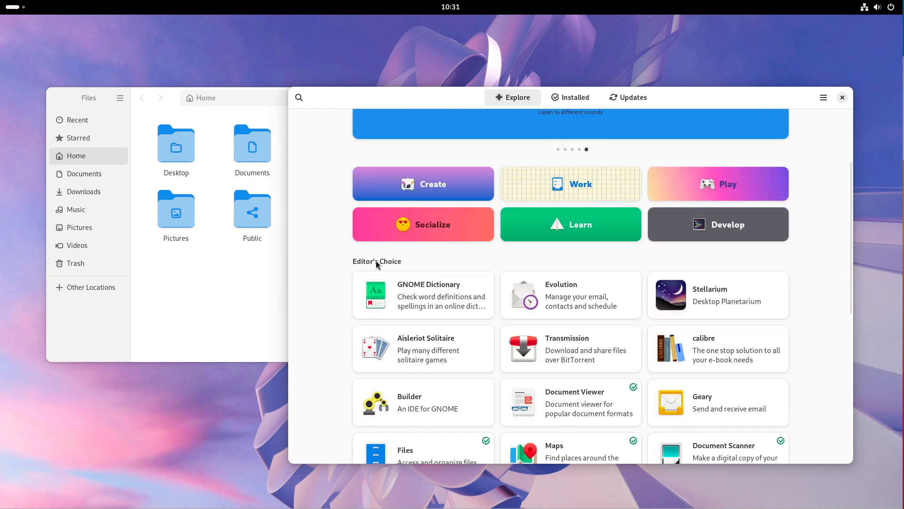
scroll(down, 3)
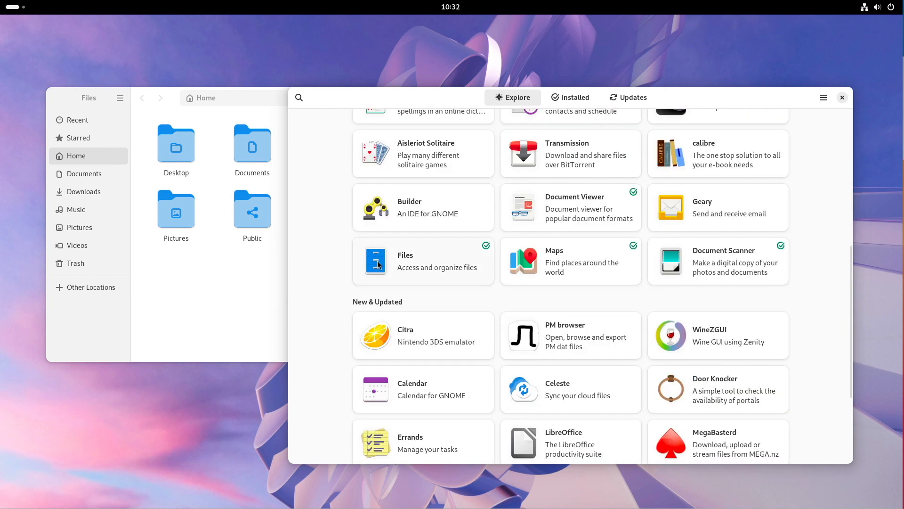
scroll(down, 3)
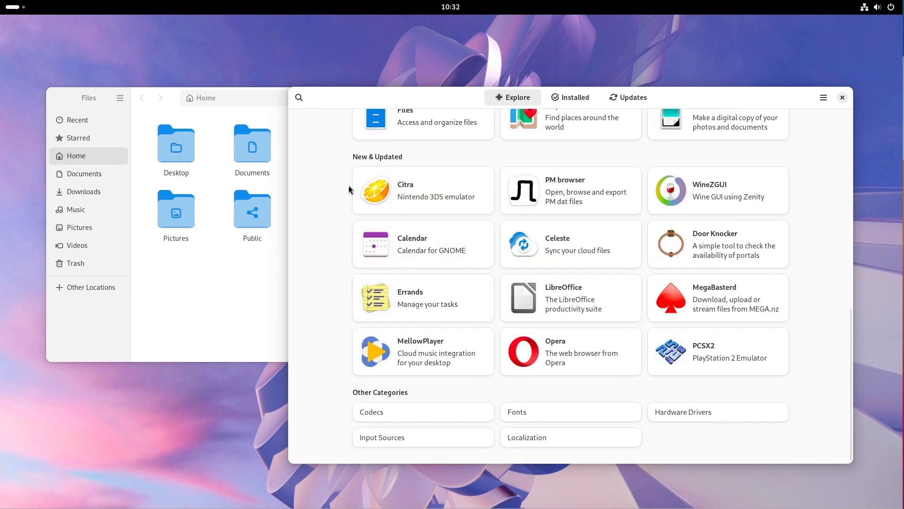
click(841, 97)
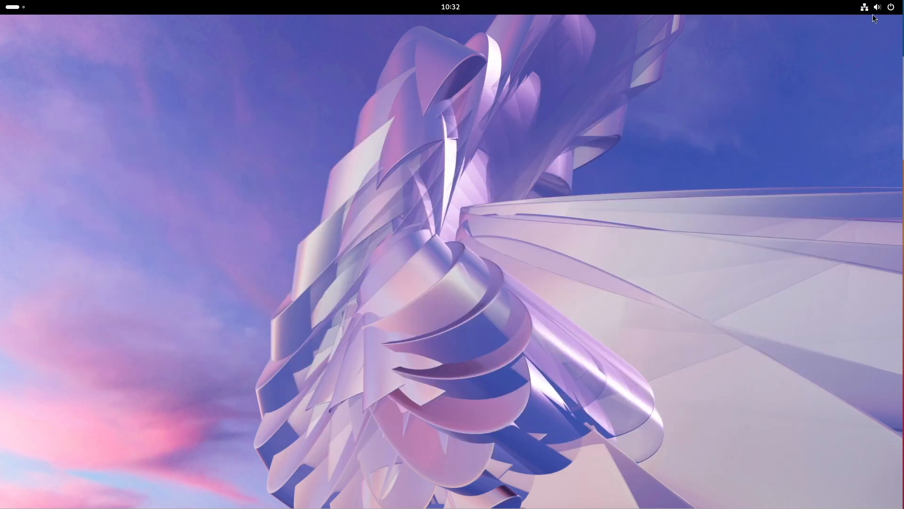
- Choose Power Off from the system menu to show the 60-second shutdown countdown
click(890, 7)
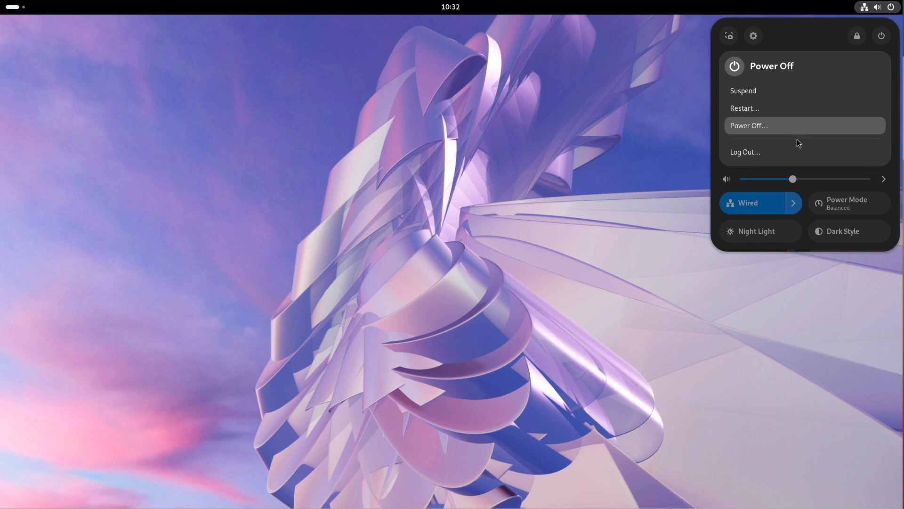
click(749, 126)
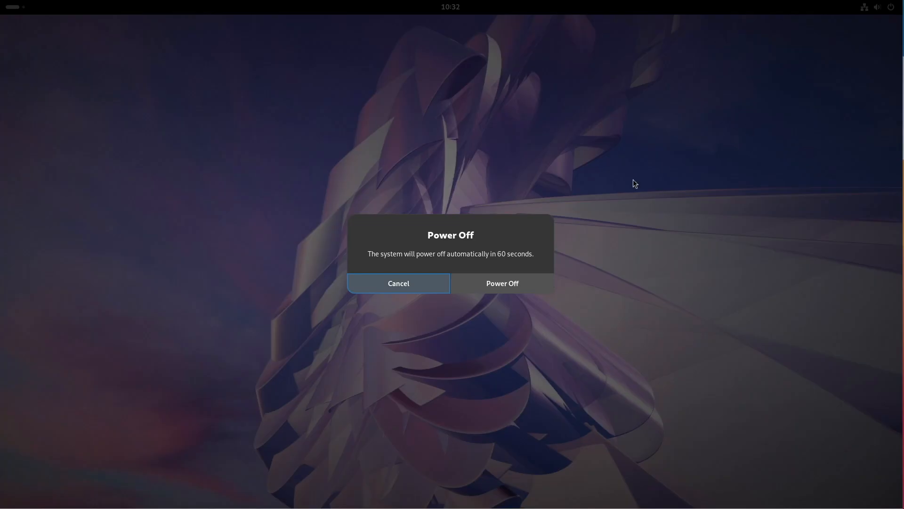
mouse_move(611, 244)
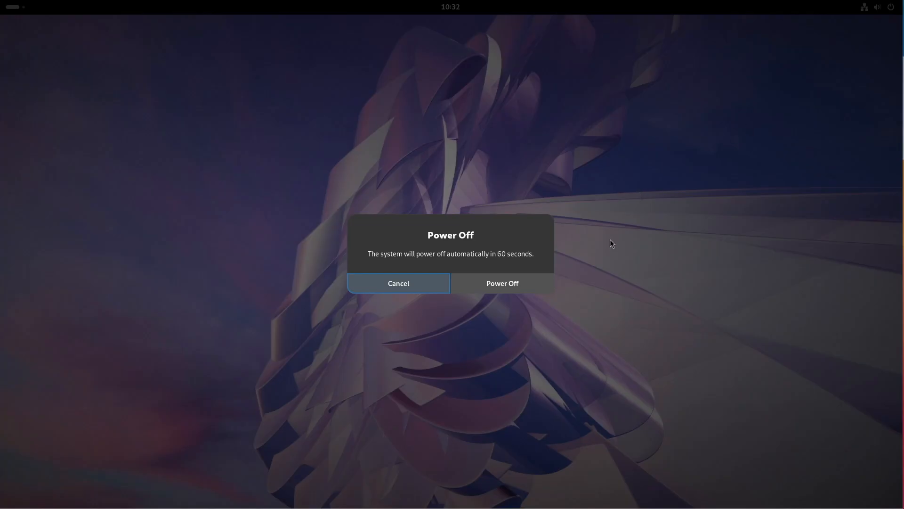